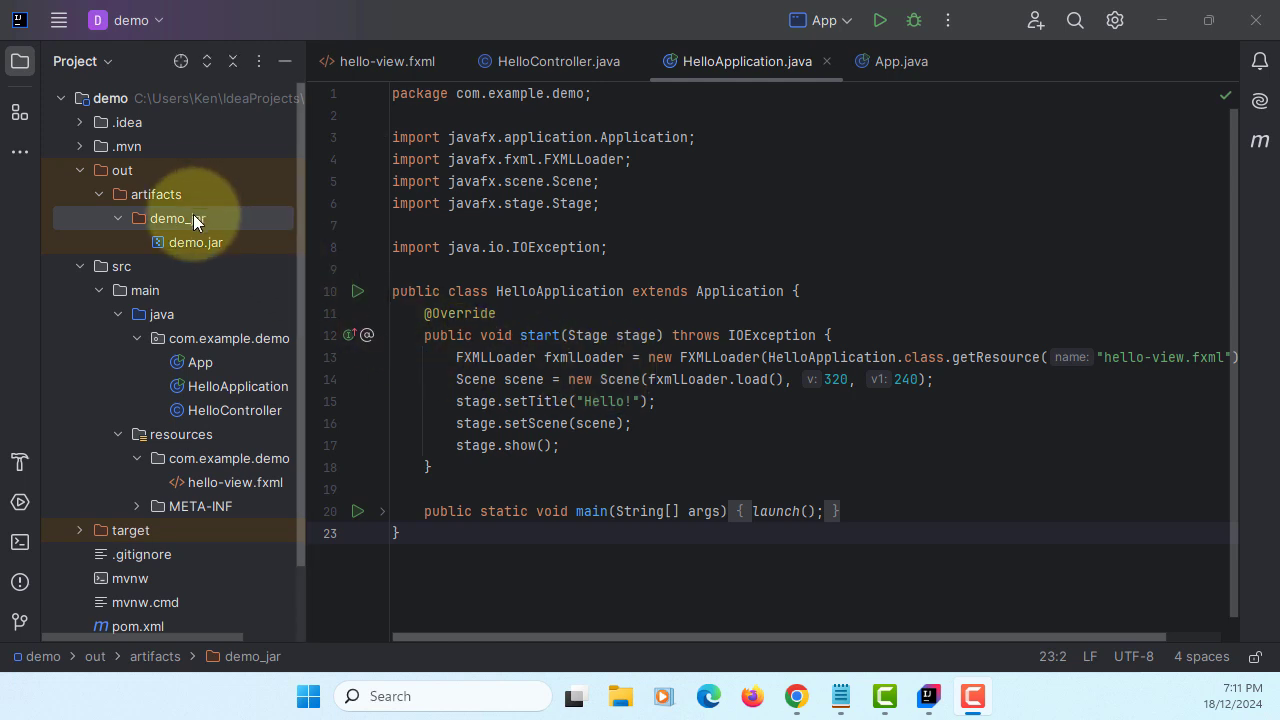
- Run jpackage --type exe on demo.jar from a terminal in the demo_jar folder; it fails for missing WiX tools
right_click(168, 218)
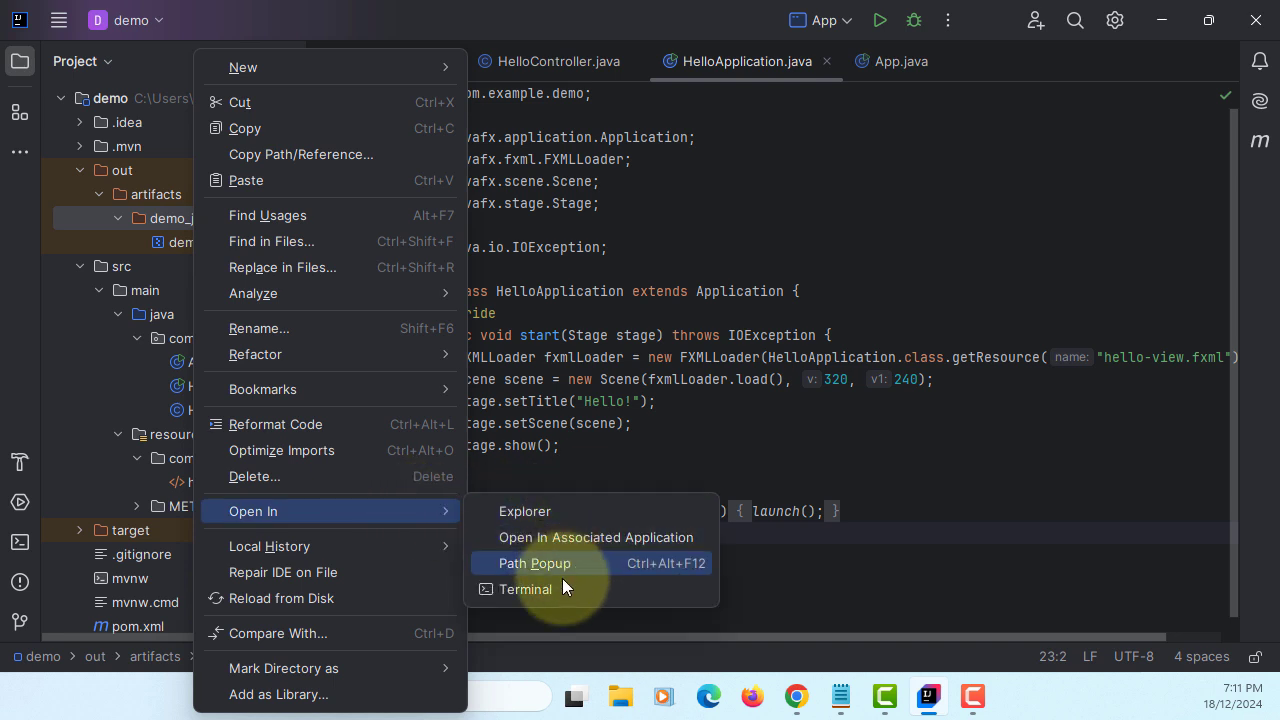
left_click(524, 588)
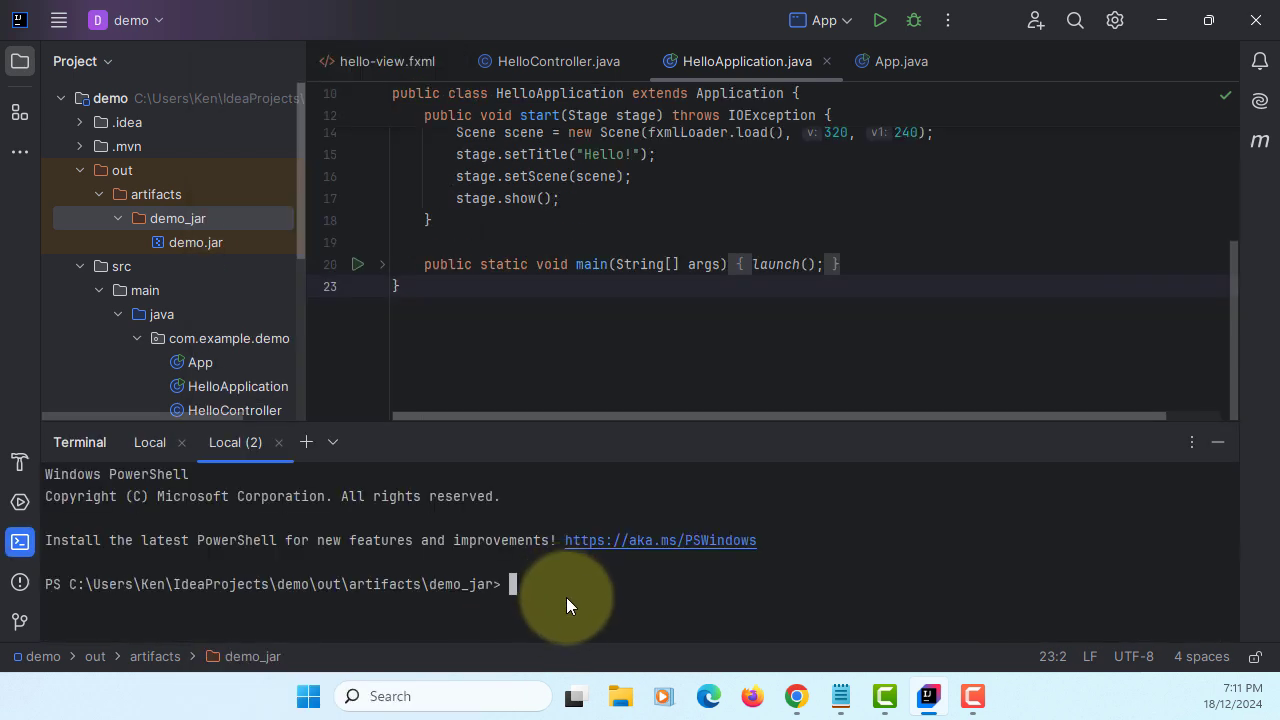
mouse_move(610, 620)
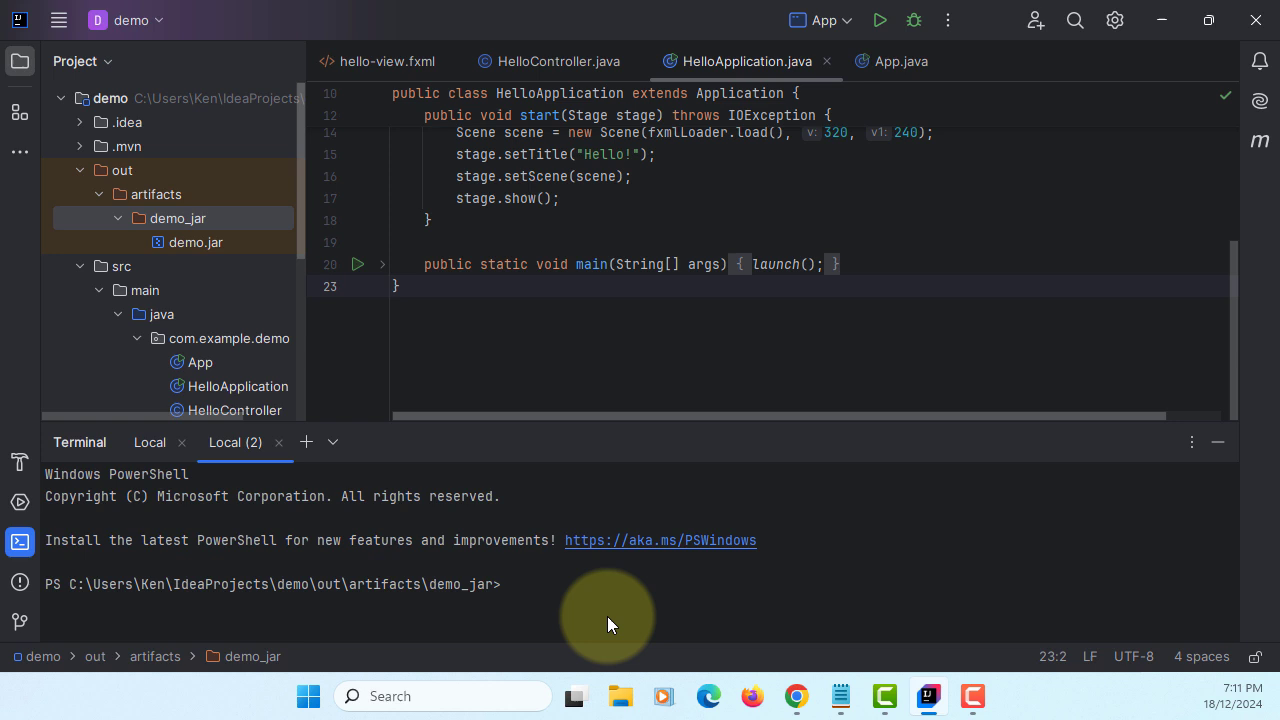
type("jpackage --type exe --input . --dest . --main-jar demo.jar --main-class com.example.demo.App --module-path \"C:\\Program Files\\Java\\javafx-jmods-23.0.1\" --add-modules javafx.controls,javafx.fxml --win-shortcut")
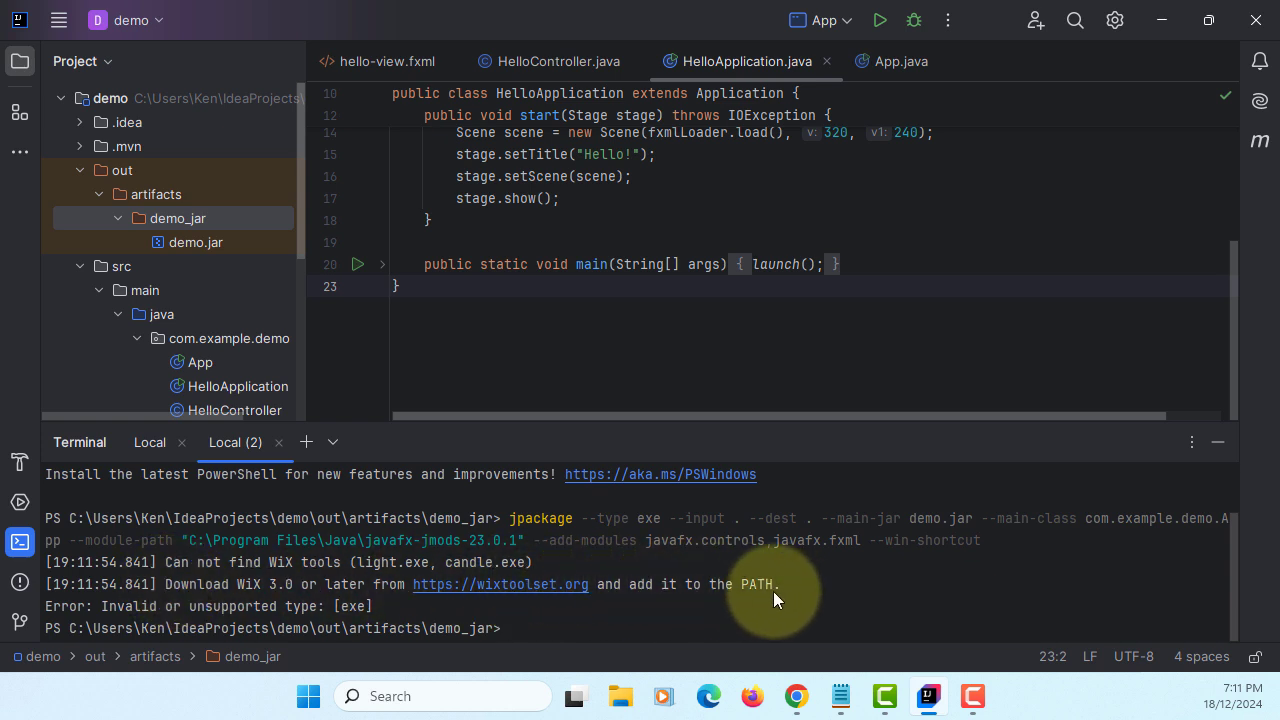
mouse_move(556, 600)
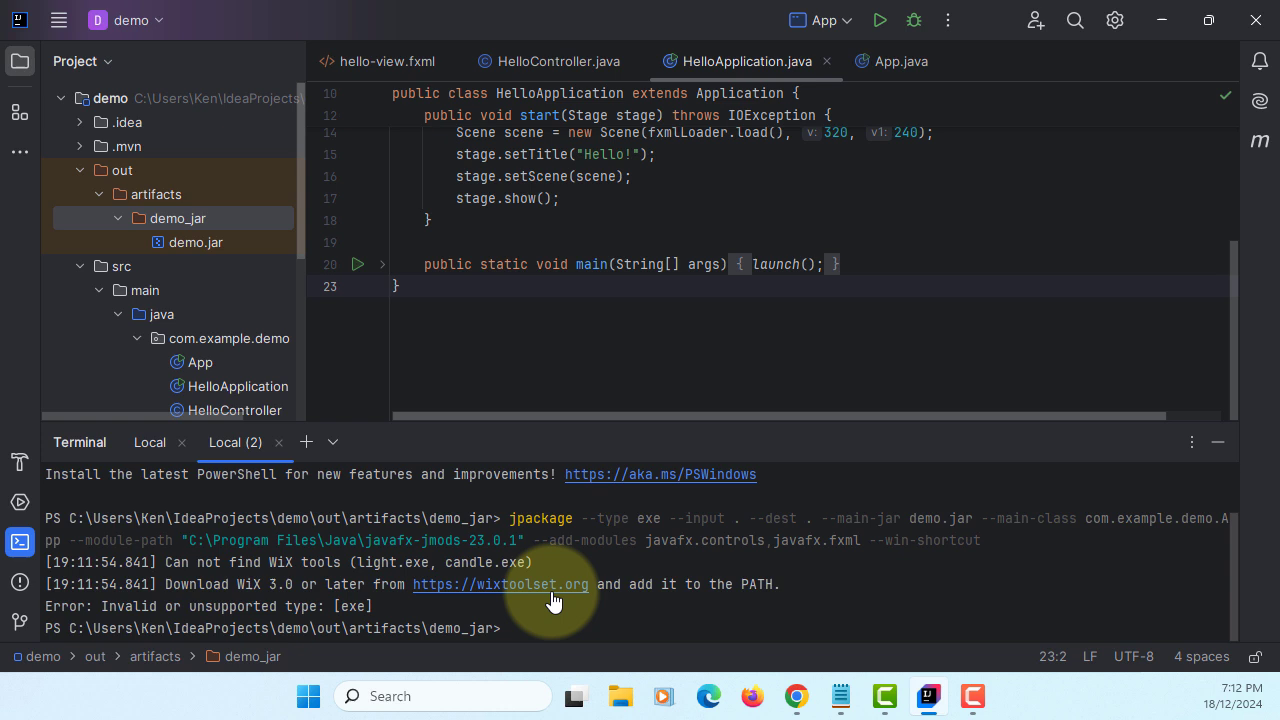
mouse_move(528, 618)
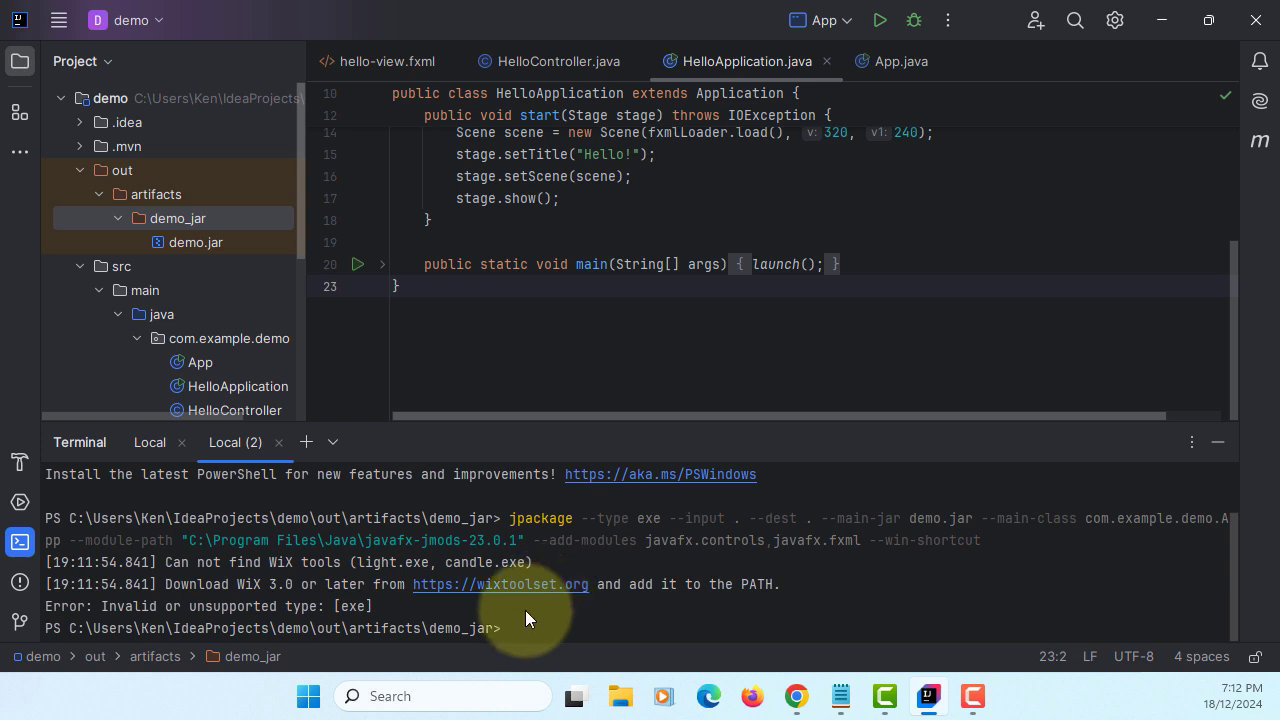
mouse_move(460, 620)
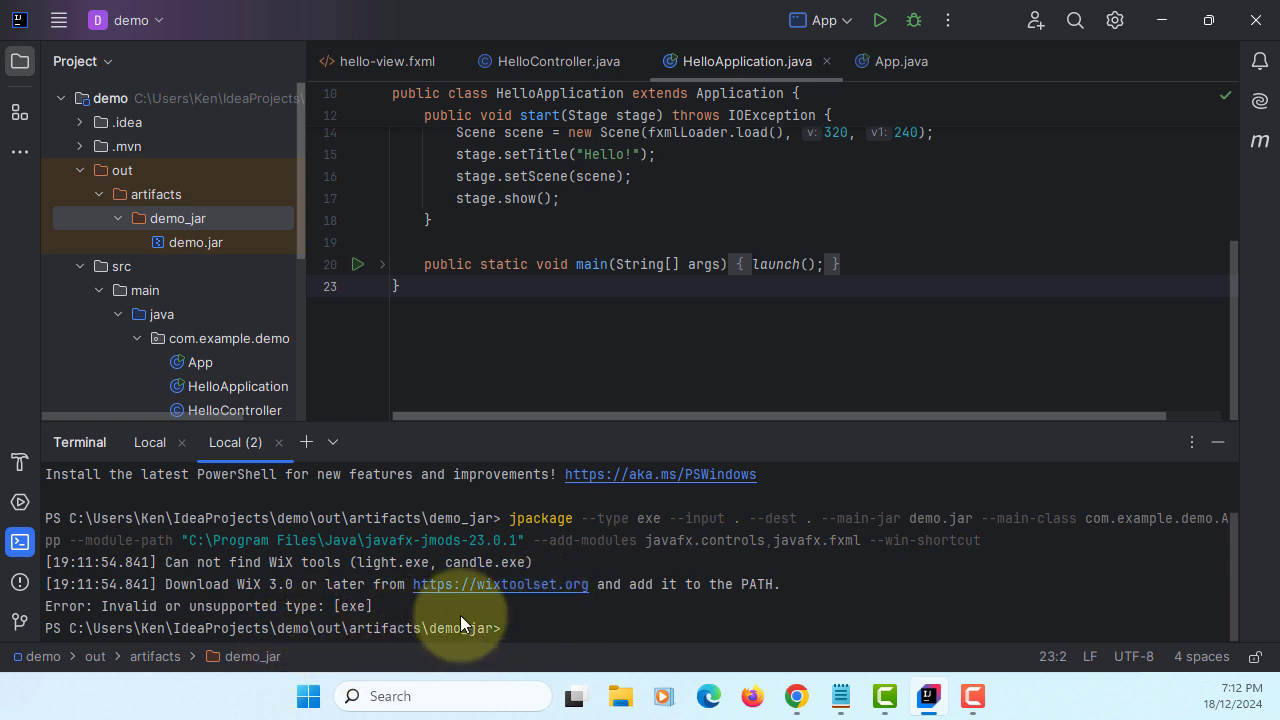
mouse_move(504, 592)
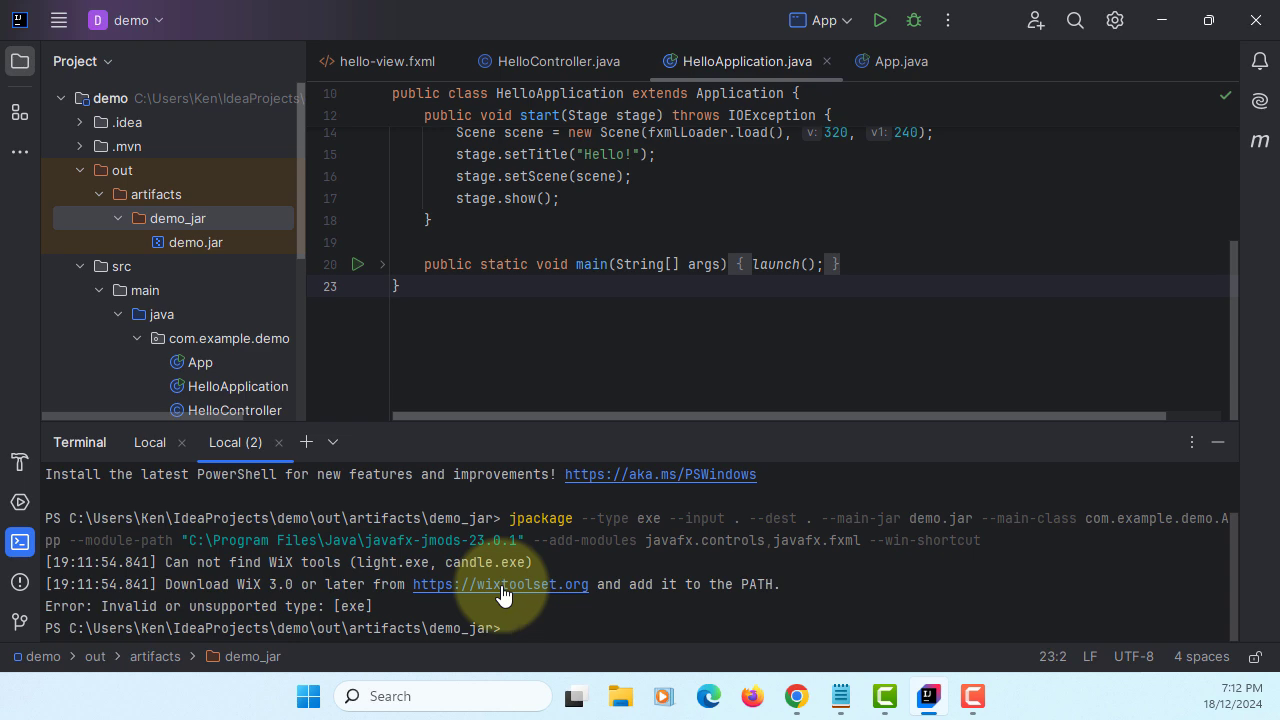
- Browse the WiX Toolset site in a maximized Edge window down to the v3.14.1 download assets
left_click(500, 584)
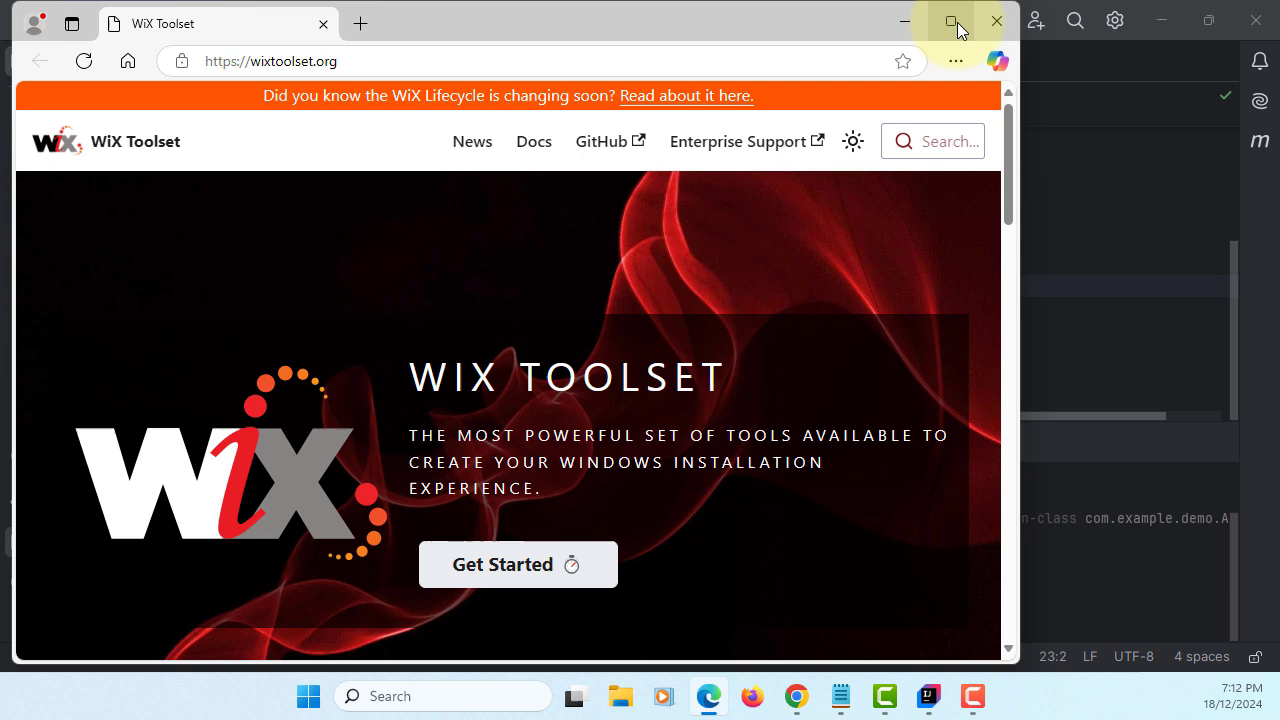
left_click(952, 20)
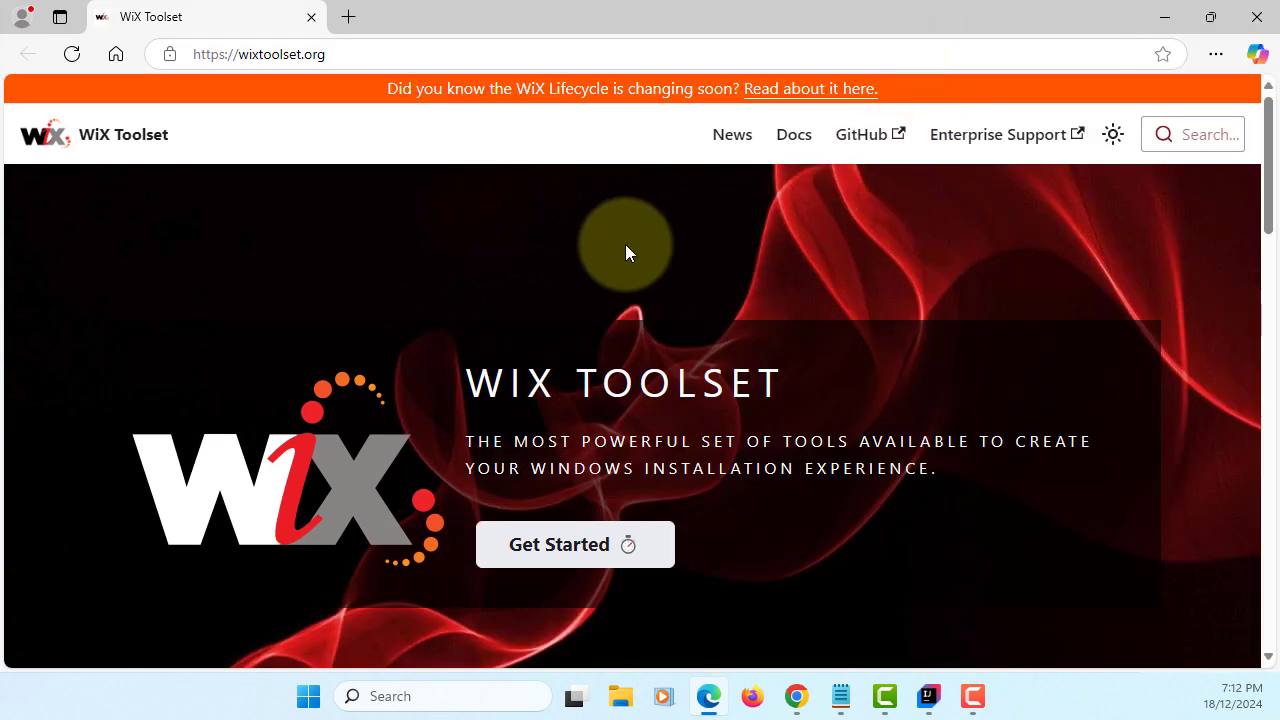
scroll("down", 3)
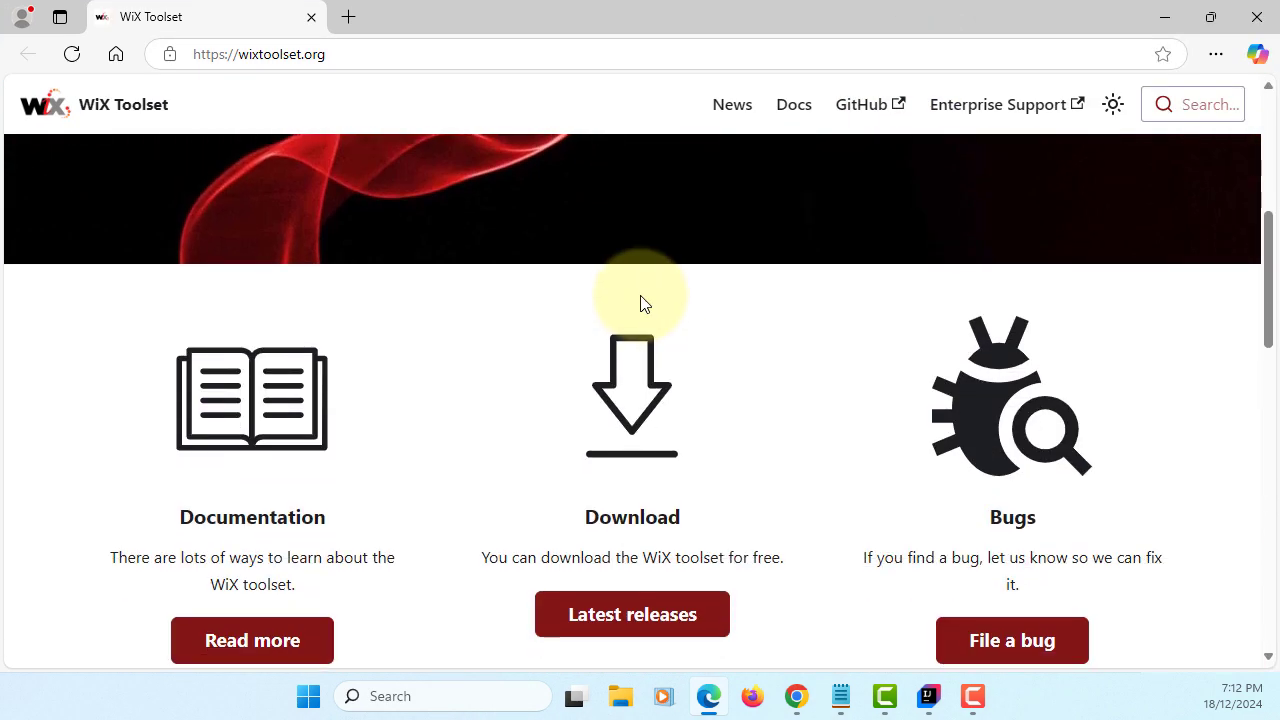
scroll("down", 3)
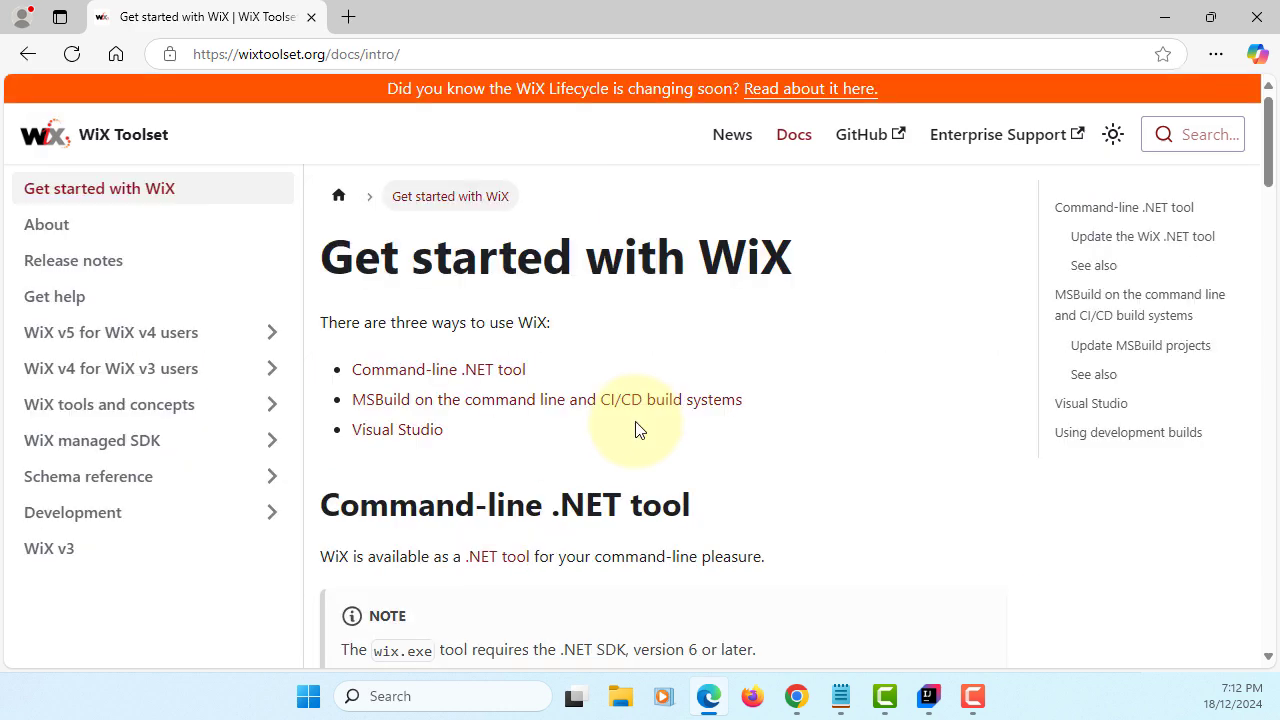
scroll("down", 3)
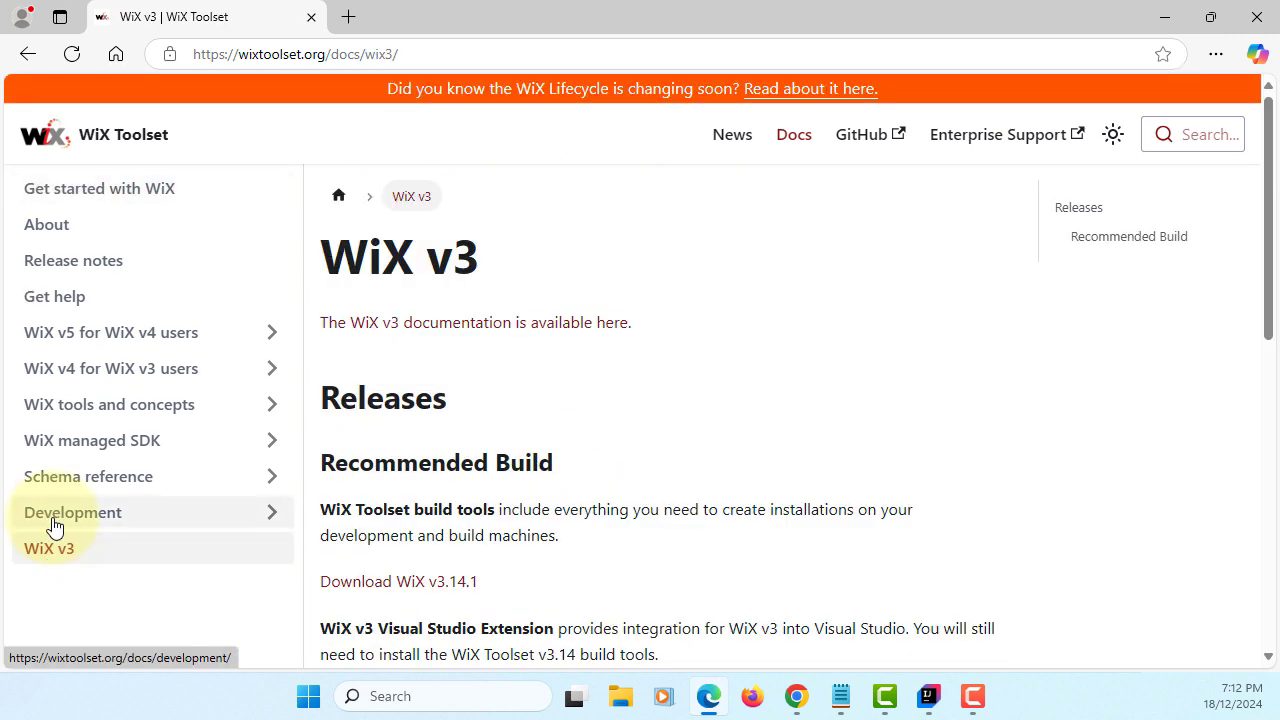
scroll("down", 3)
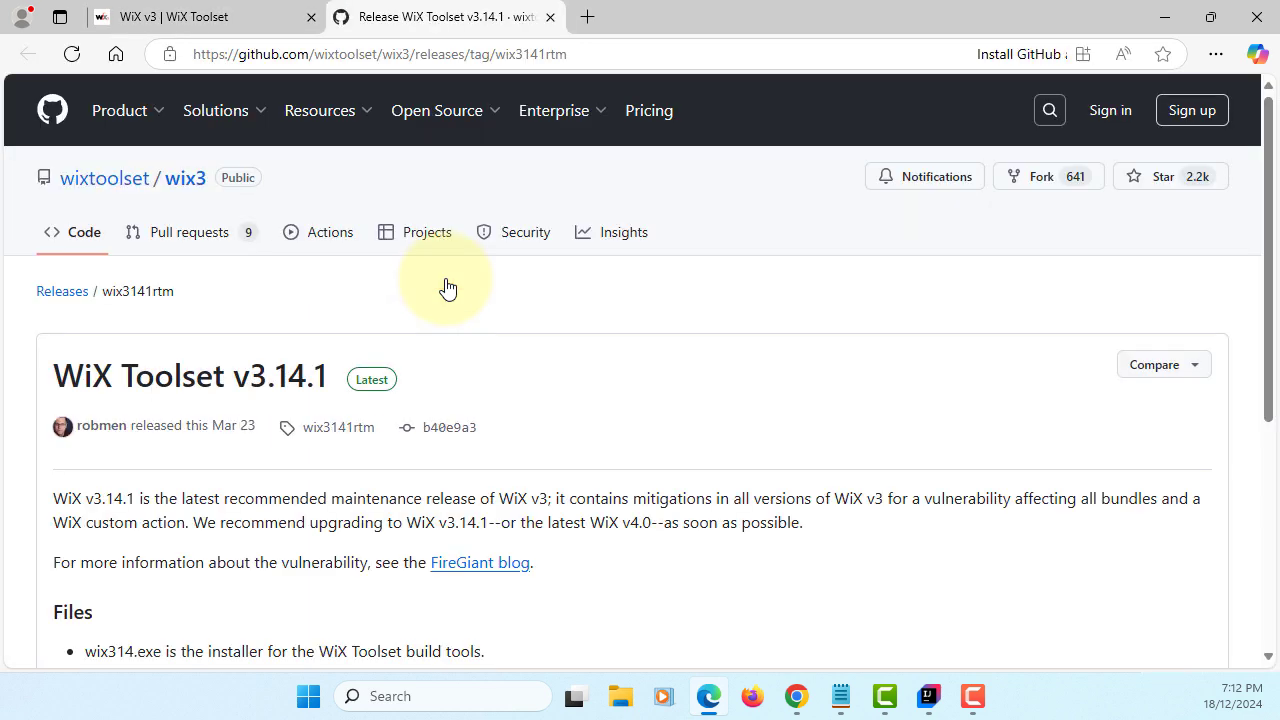
scroll("down", 3)
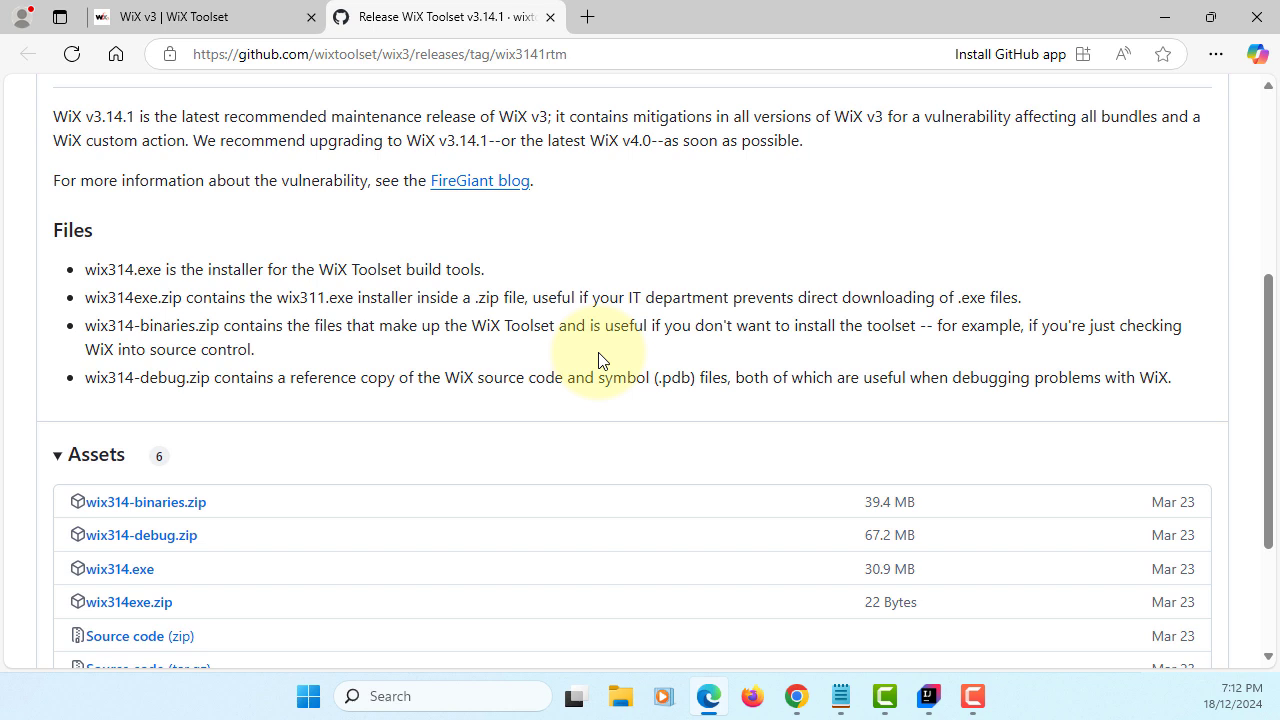
scroll("down", 3)
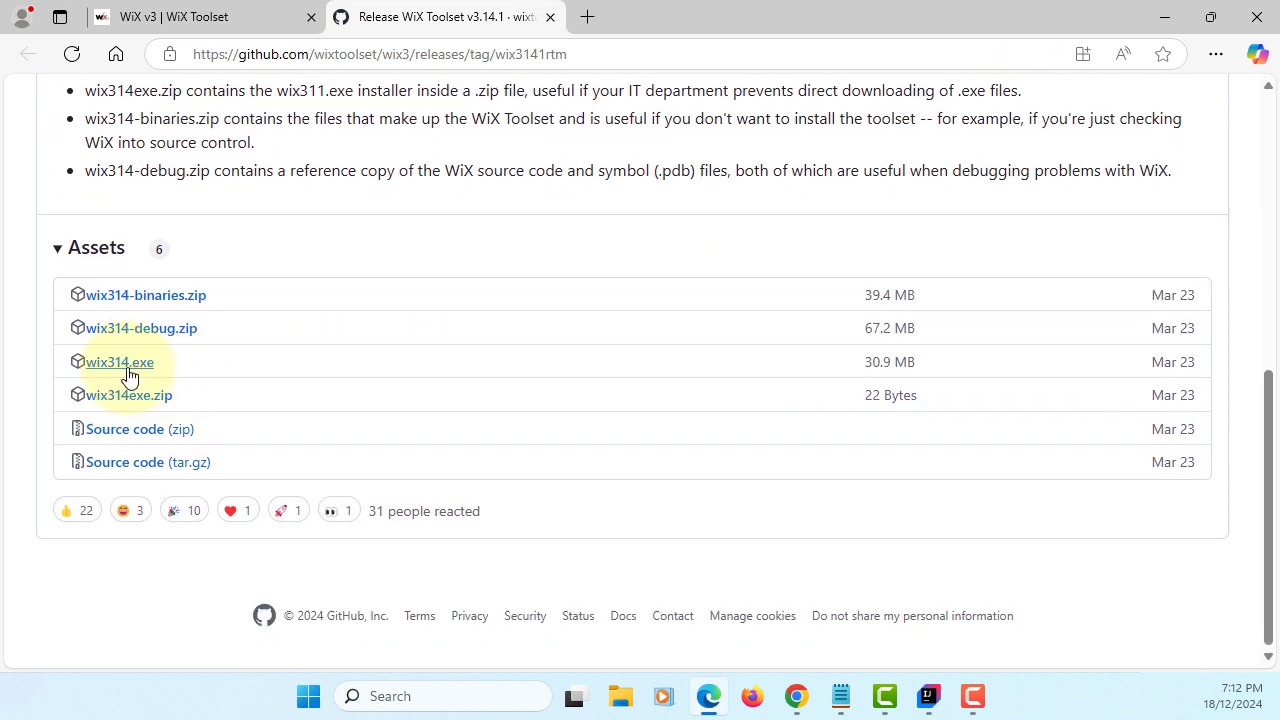
- Download the wix314.exe installer from the GitHub release assets
left_click(120, 360)
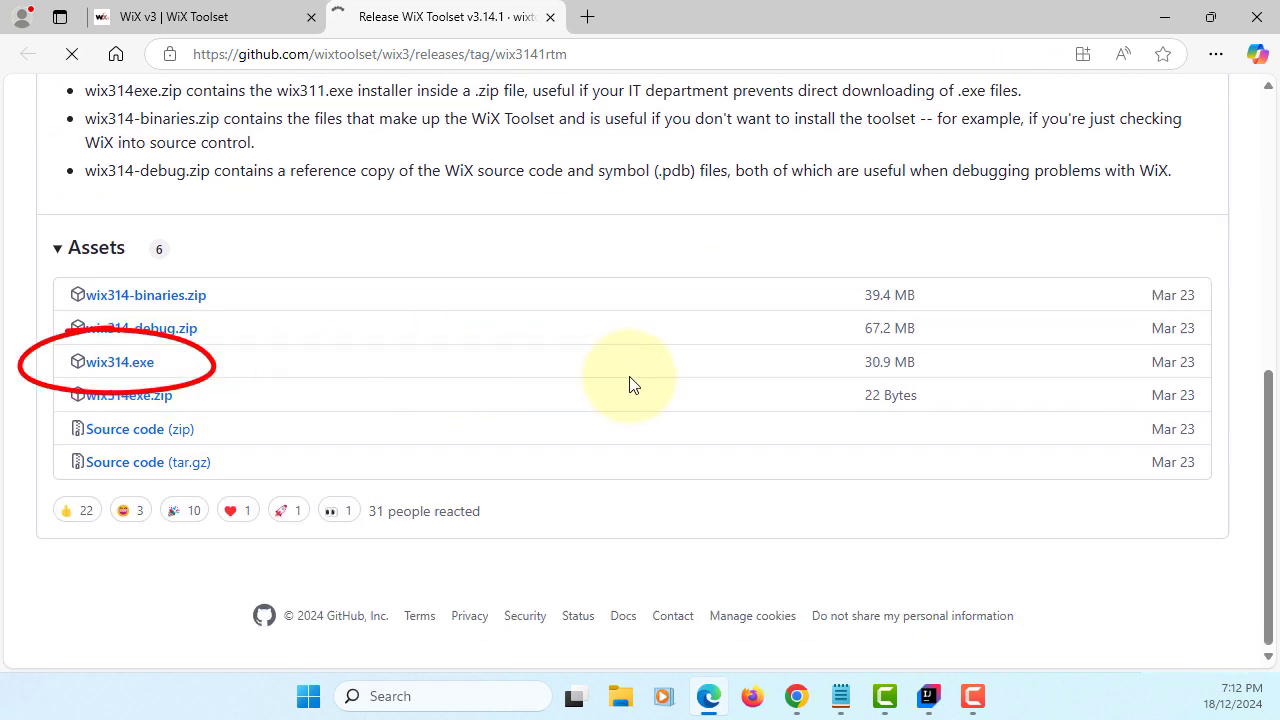
left_click(120, 360)
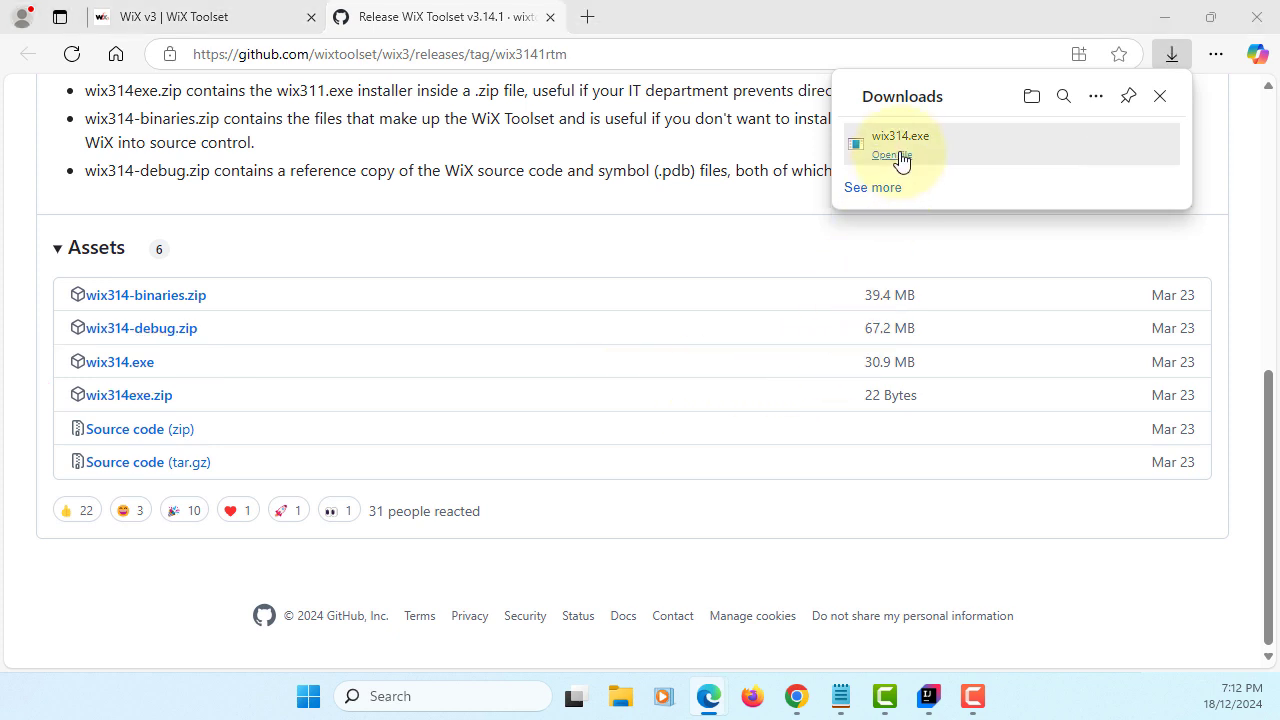
- Run wix314.exe from Downloads, allow the unverified app, install WiX Toolset v3.14.1 and exit on success
left_click(888, 156)
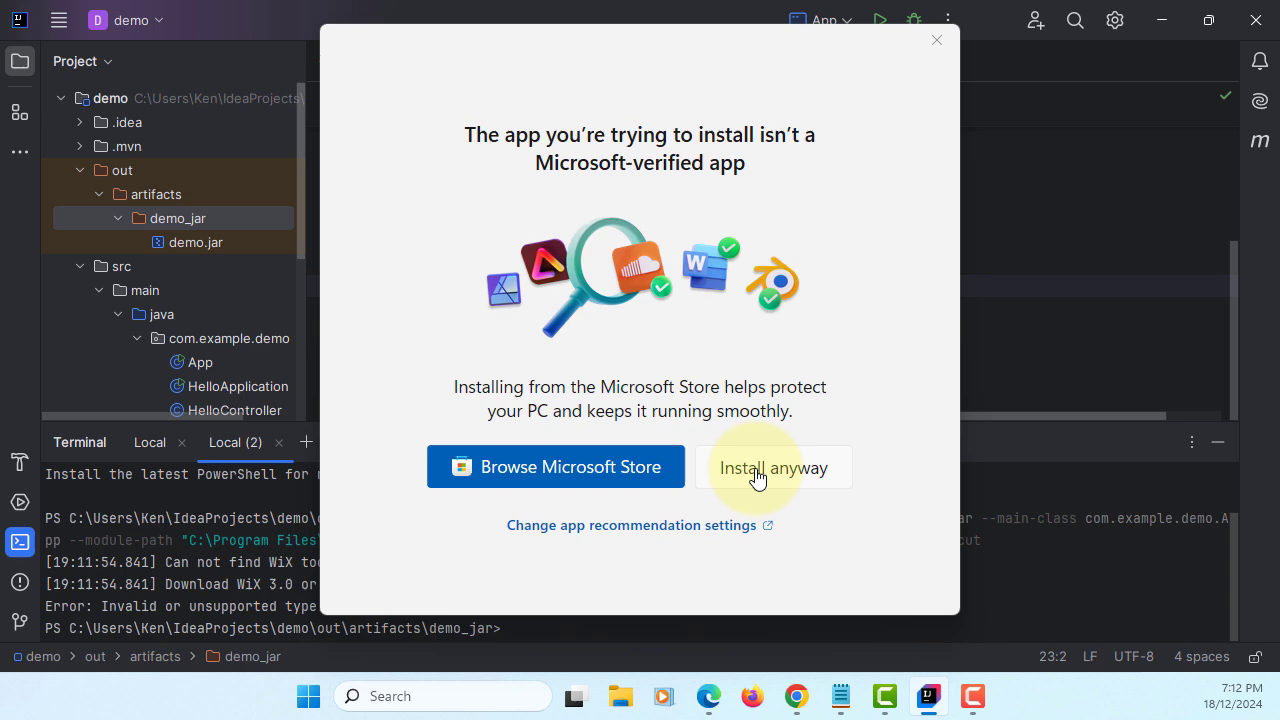
left_click(772, 468)
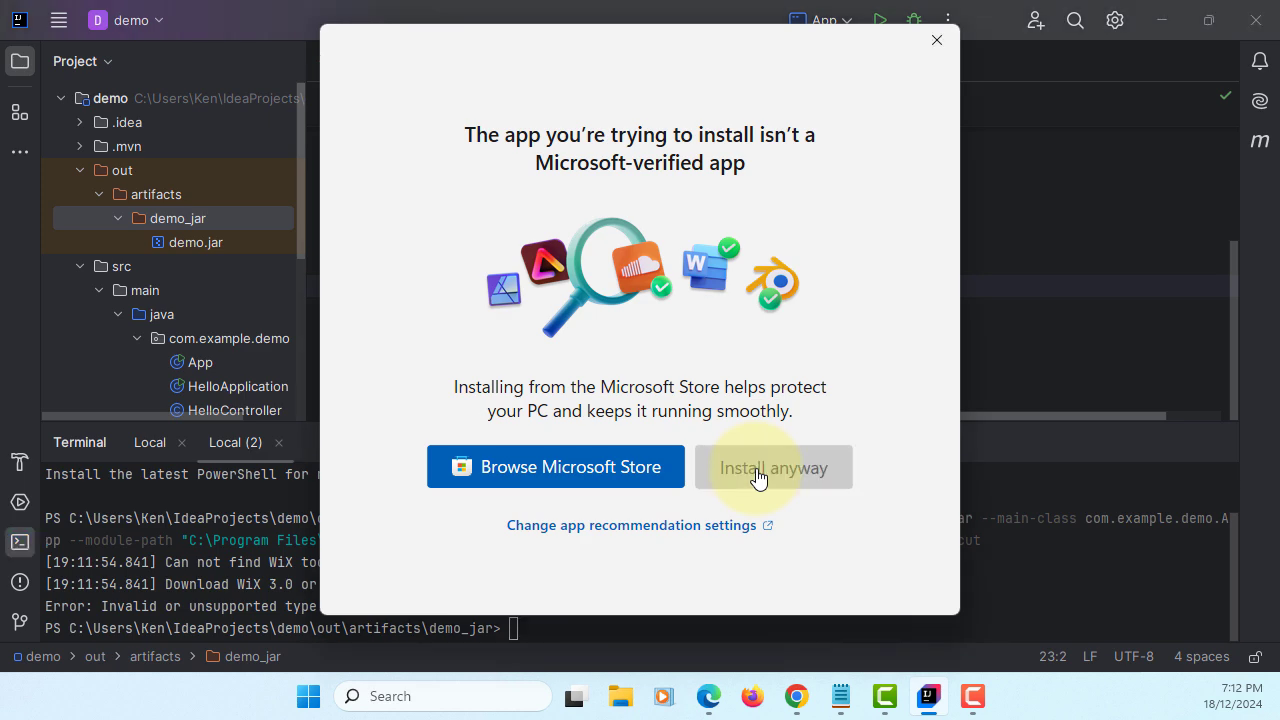
left_click(772, 468)
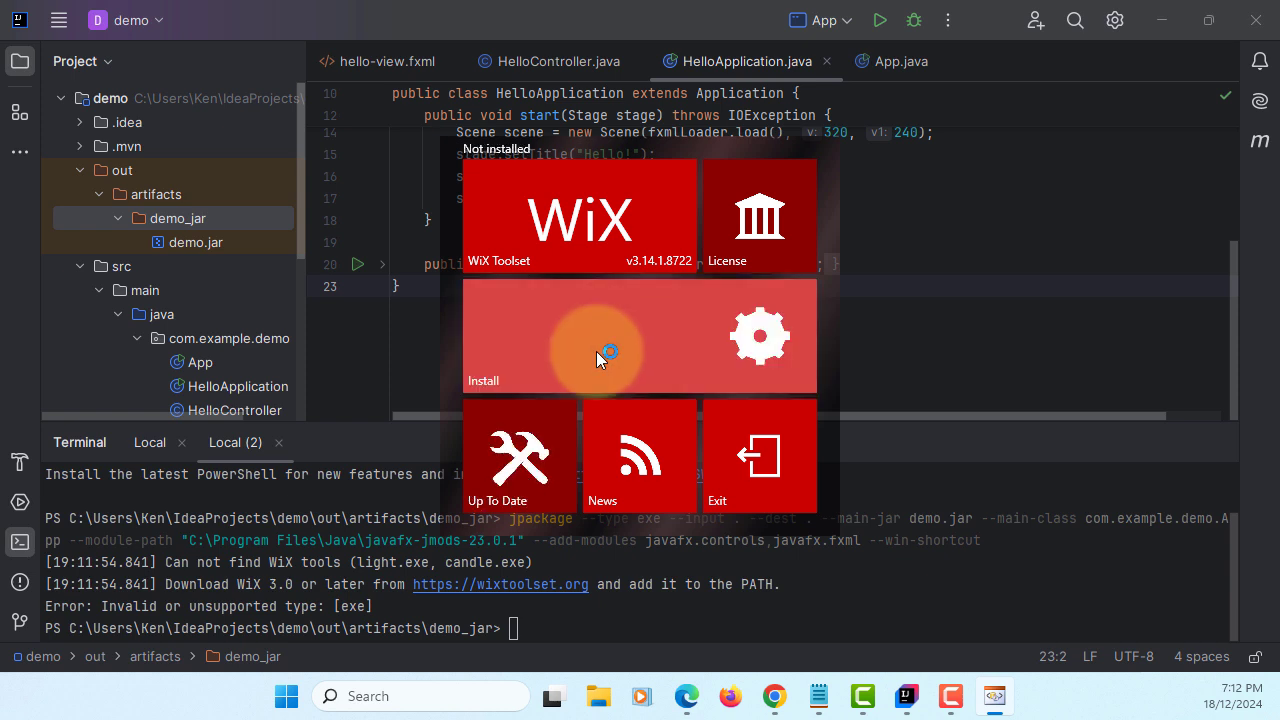
left_click(600, 336)
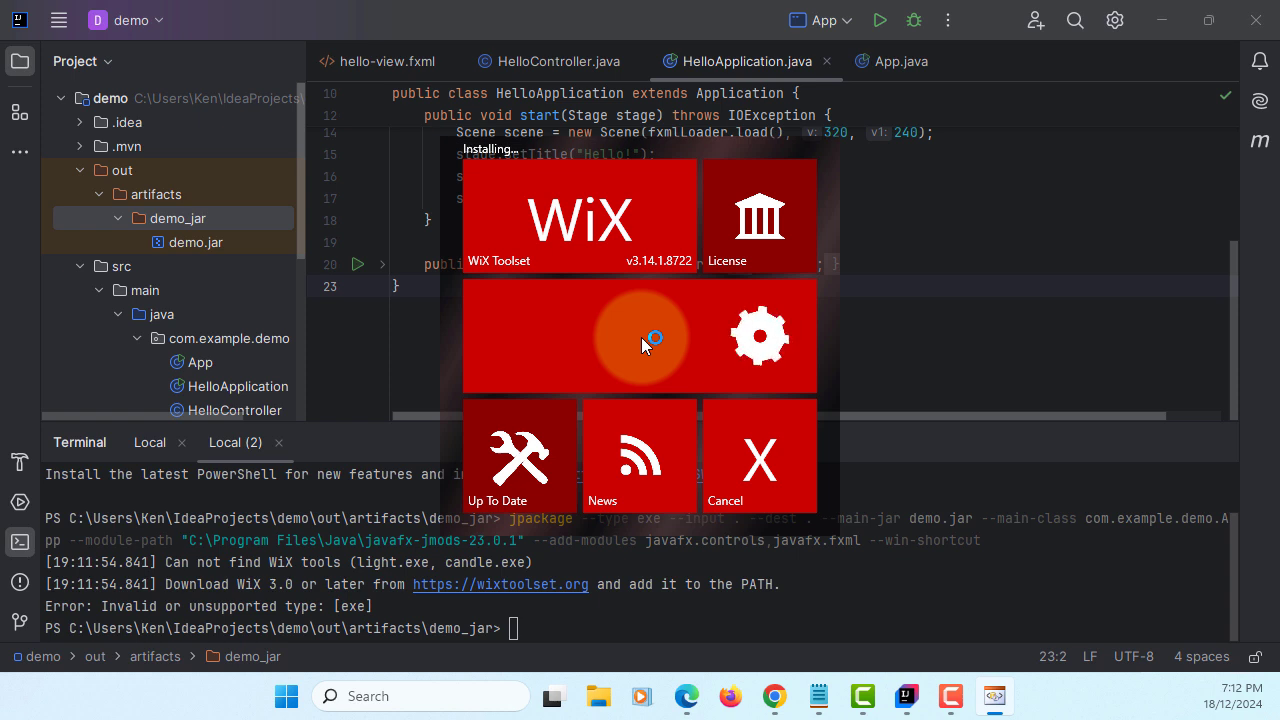
mouse_move(612, 378)
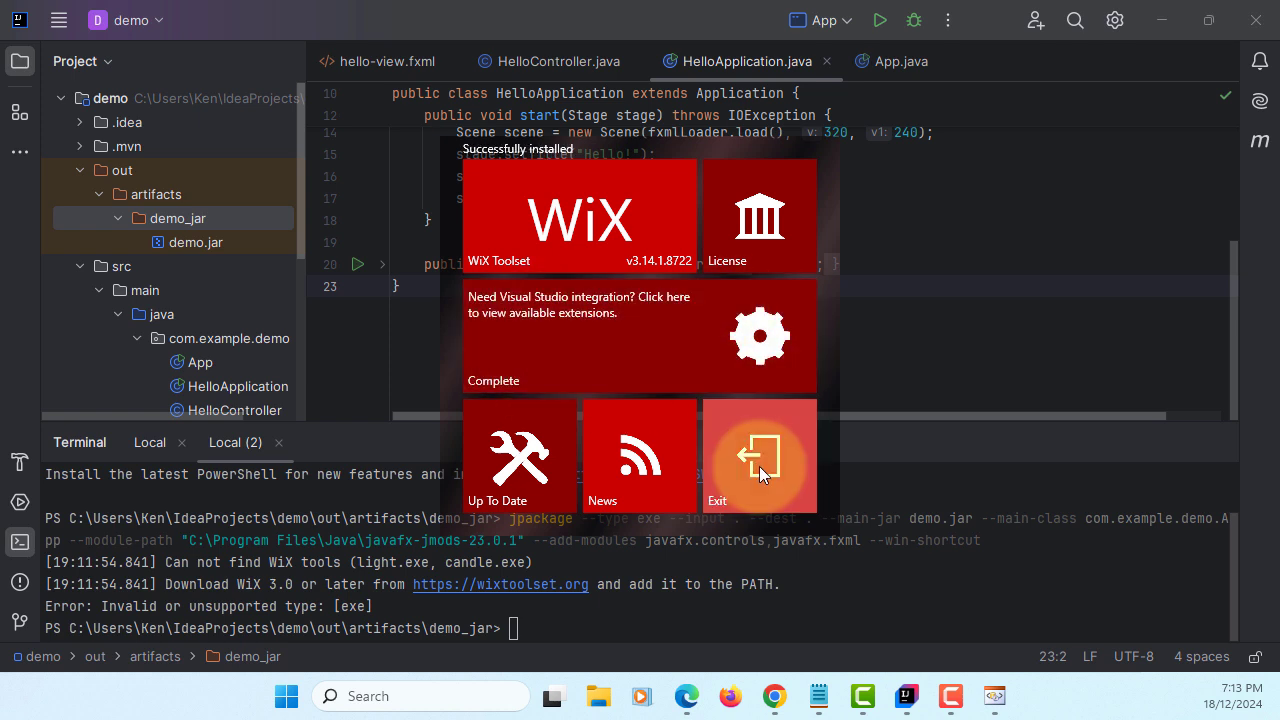
left_click(758, 456)
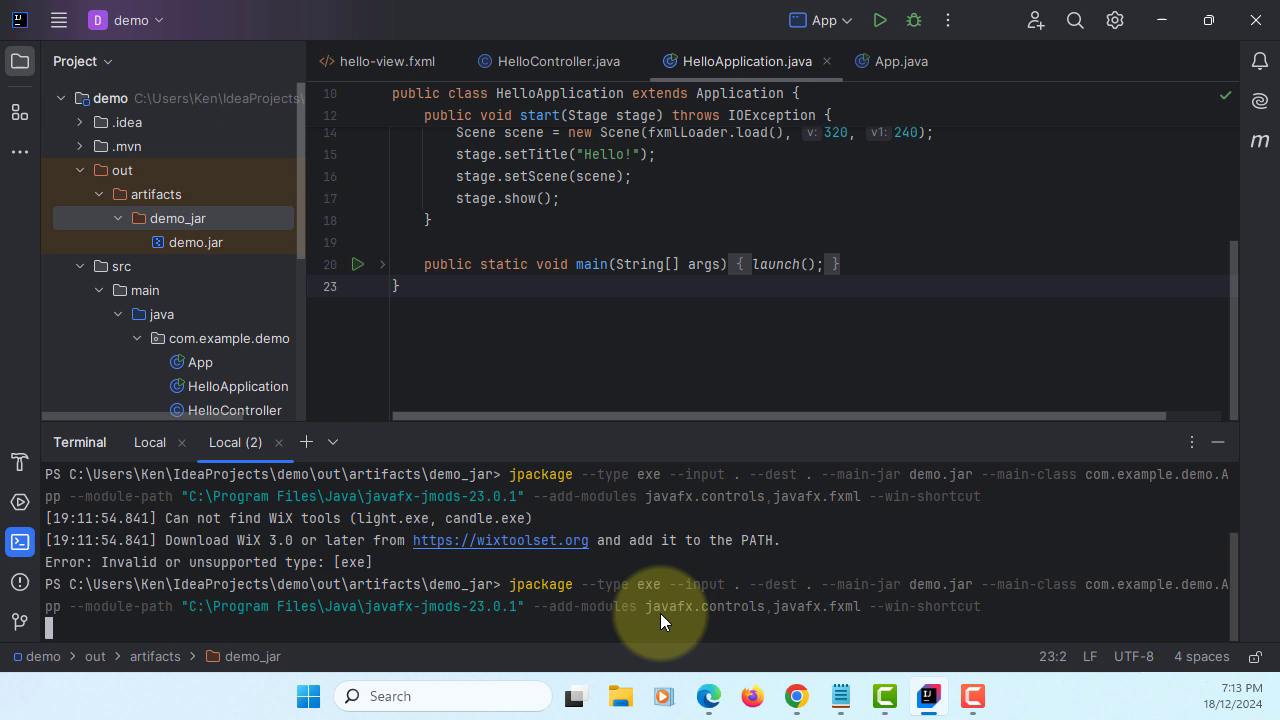
mouse_move(84, 636)
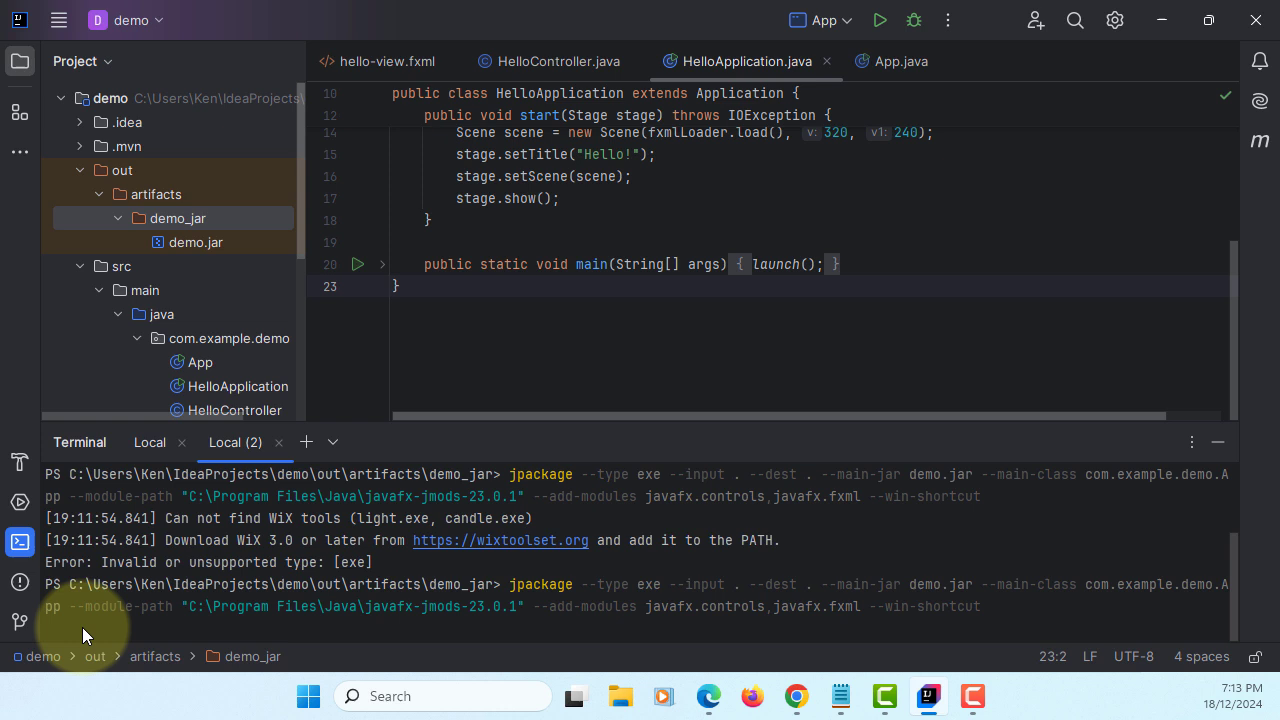
mouse_move(656, 560)
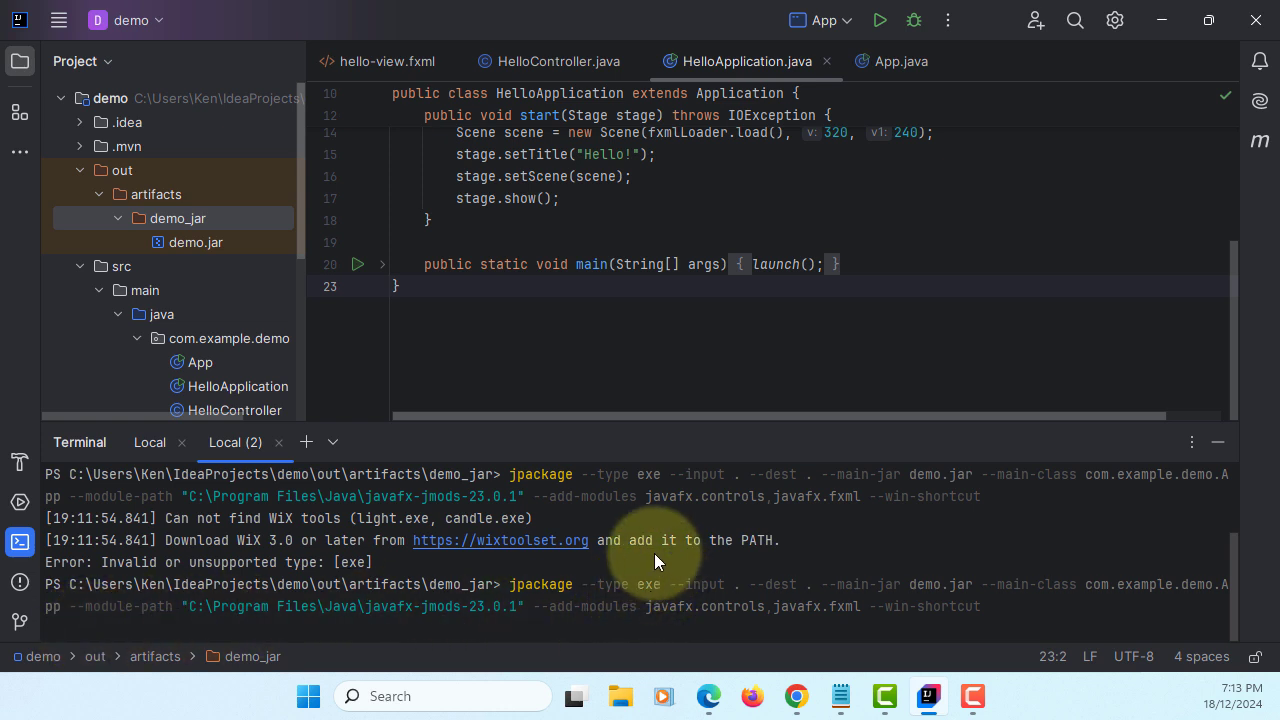
mouse_move(810, 598)
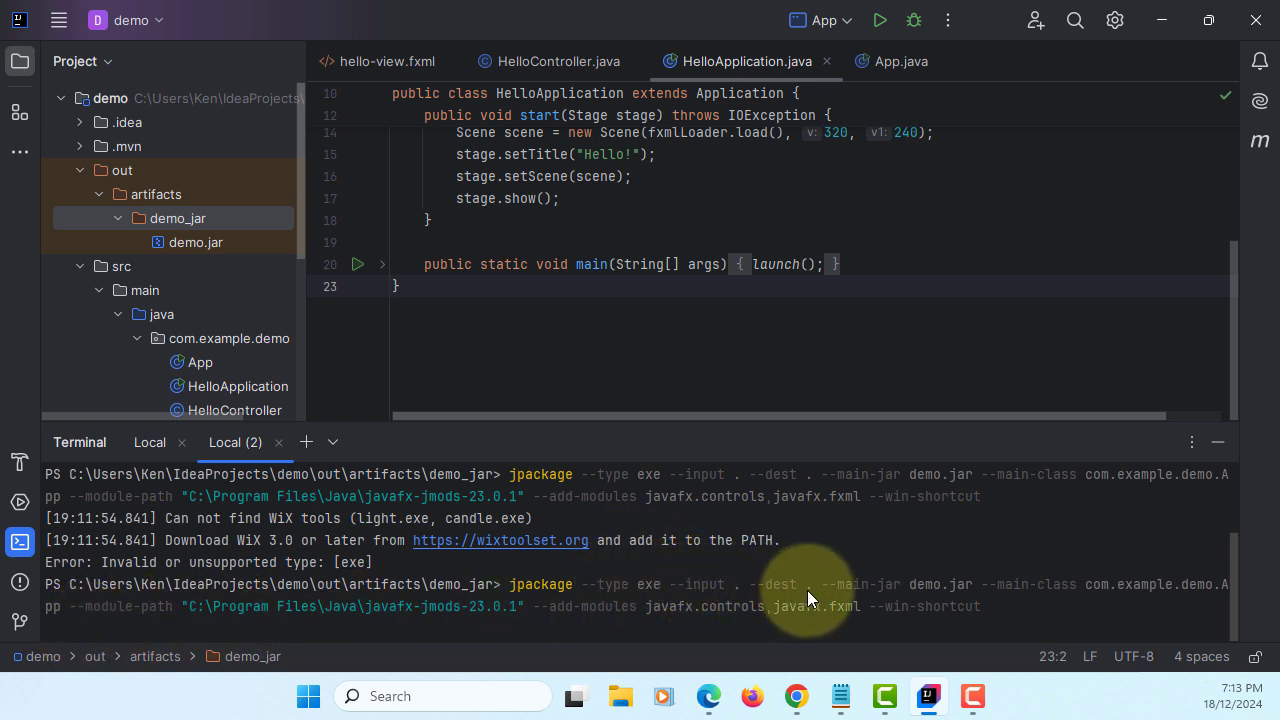
mouse_move(918, 602)
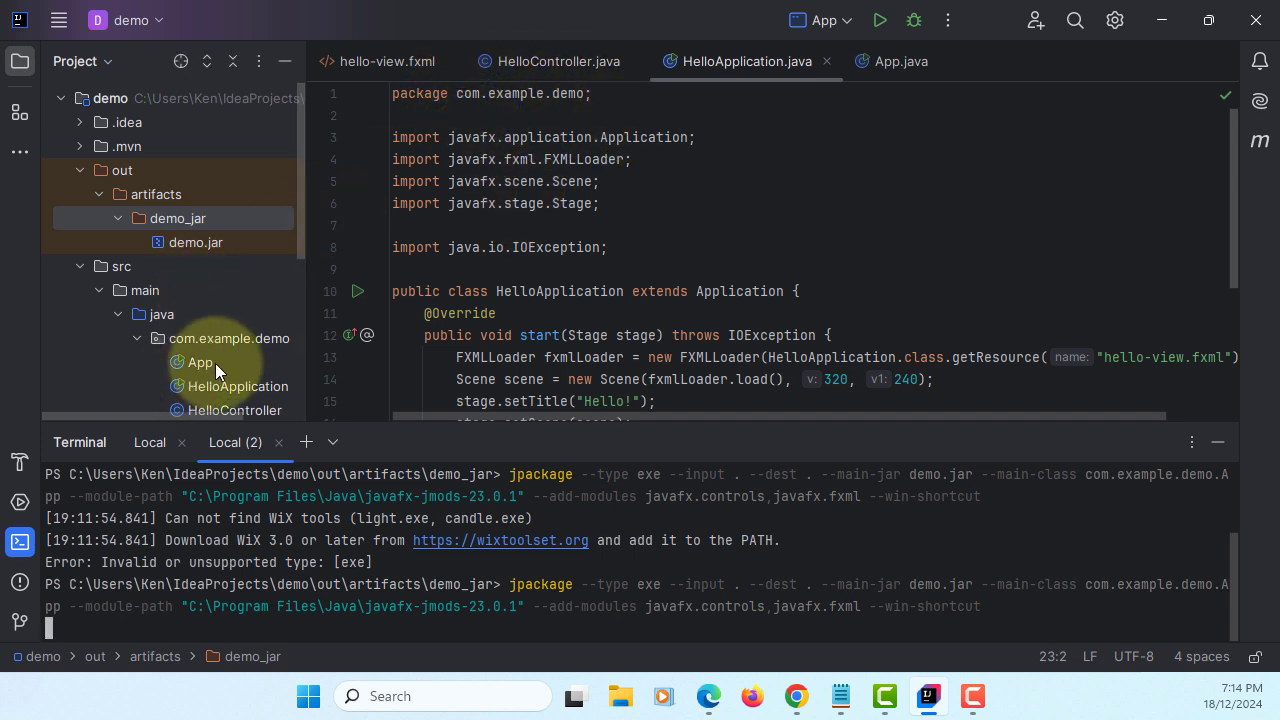
mouse_move(356, 624)
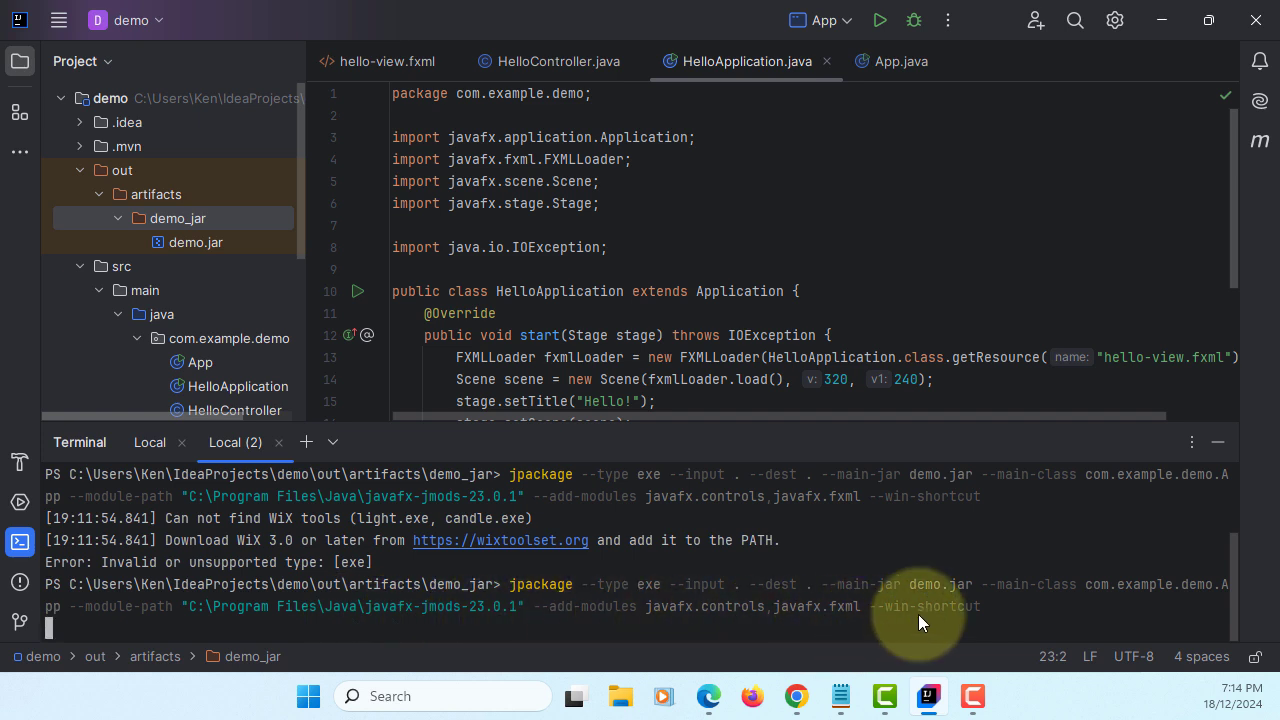
mouse_move(976, 624)
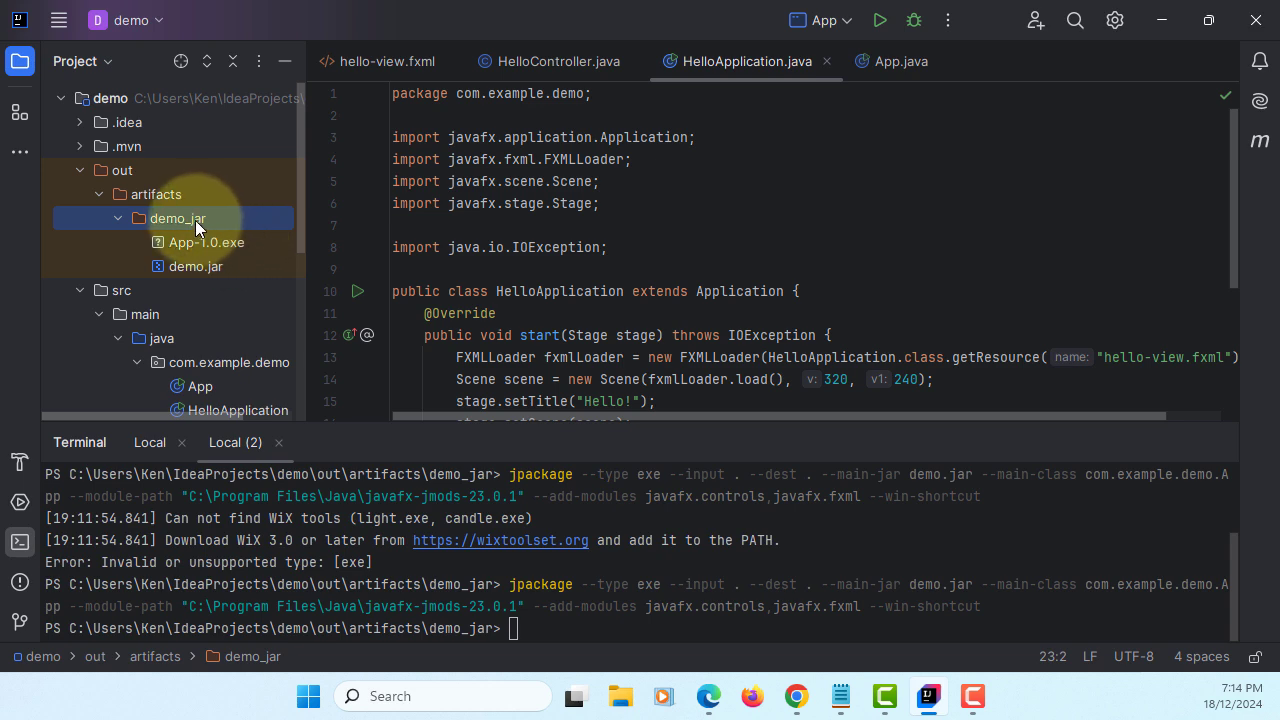
- Show demo_jar in File Explorer and launch the generated App-1.0.exe installer
right_click(176, 218)
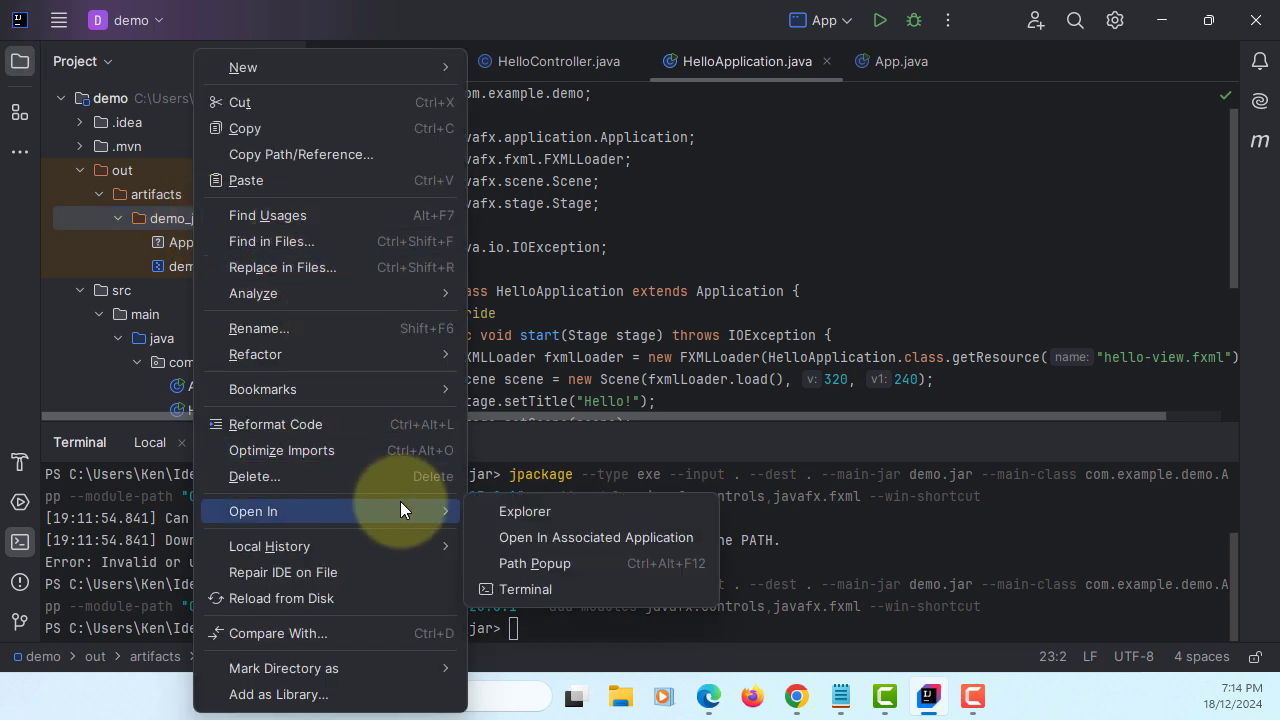
left_click(524, 512)
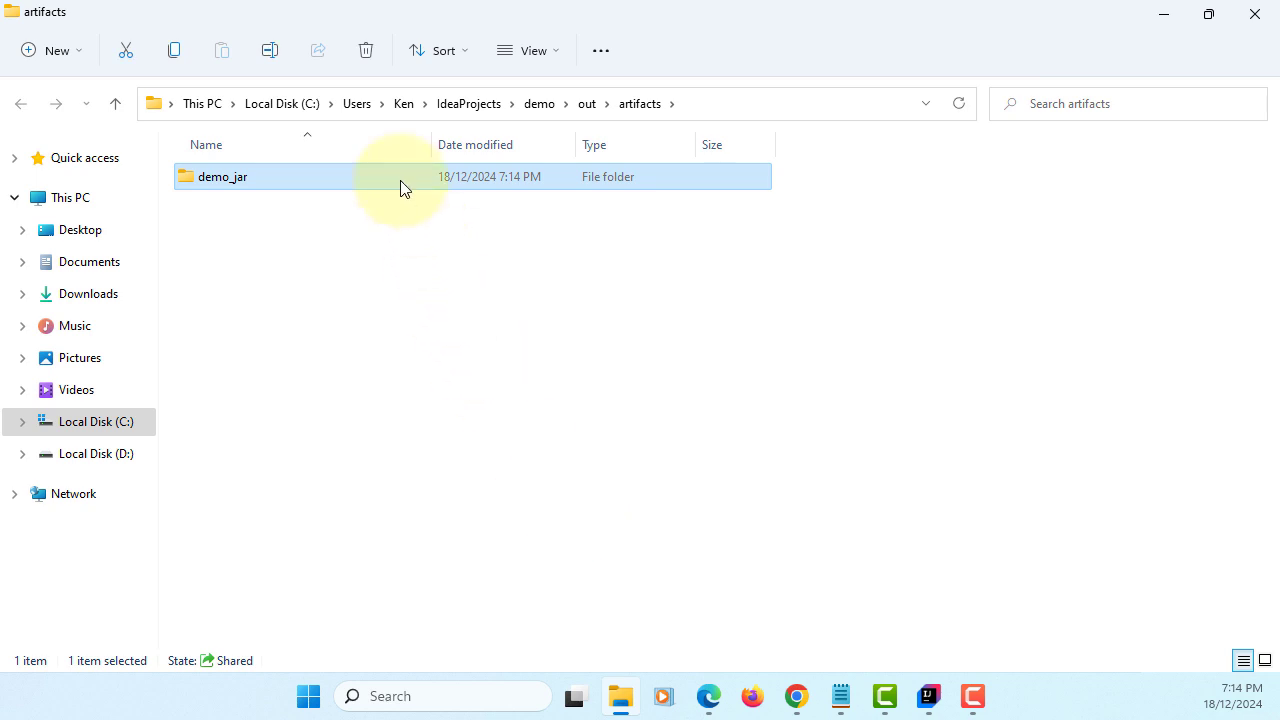
double_click(220, 176)
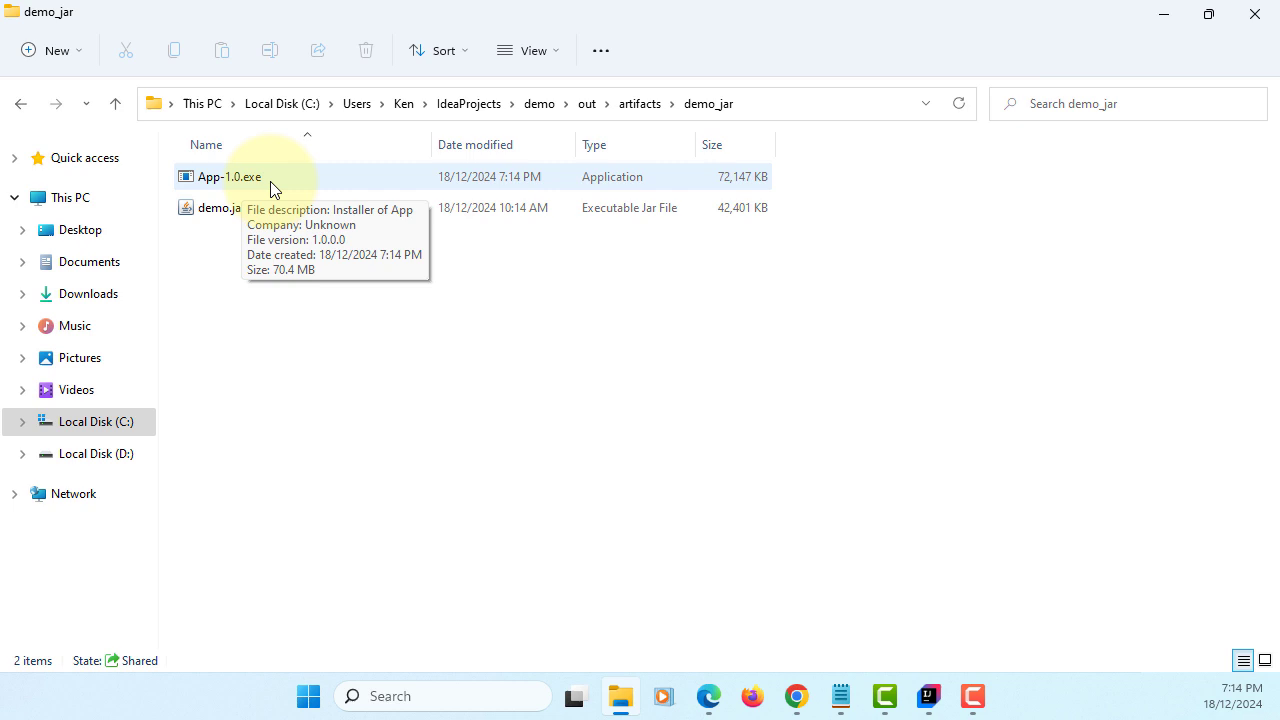
left_click(228, 176)
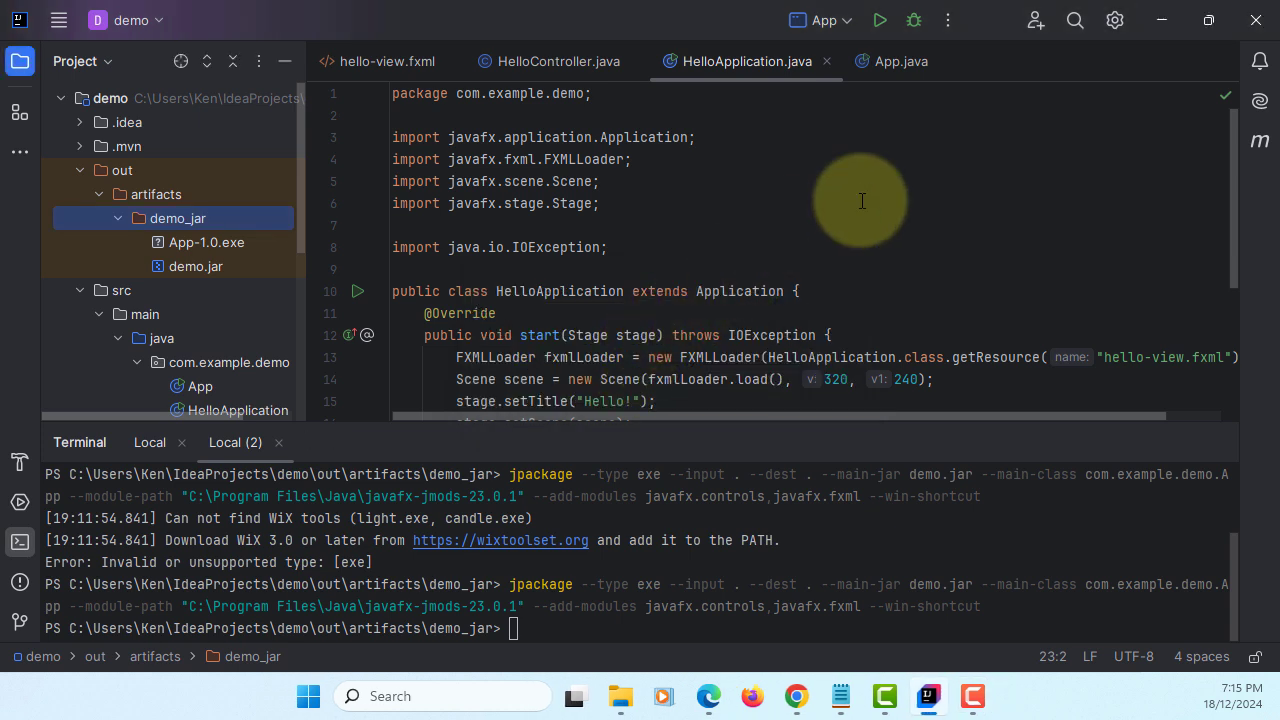
mouse_move(840, 218)
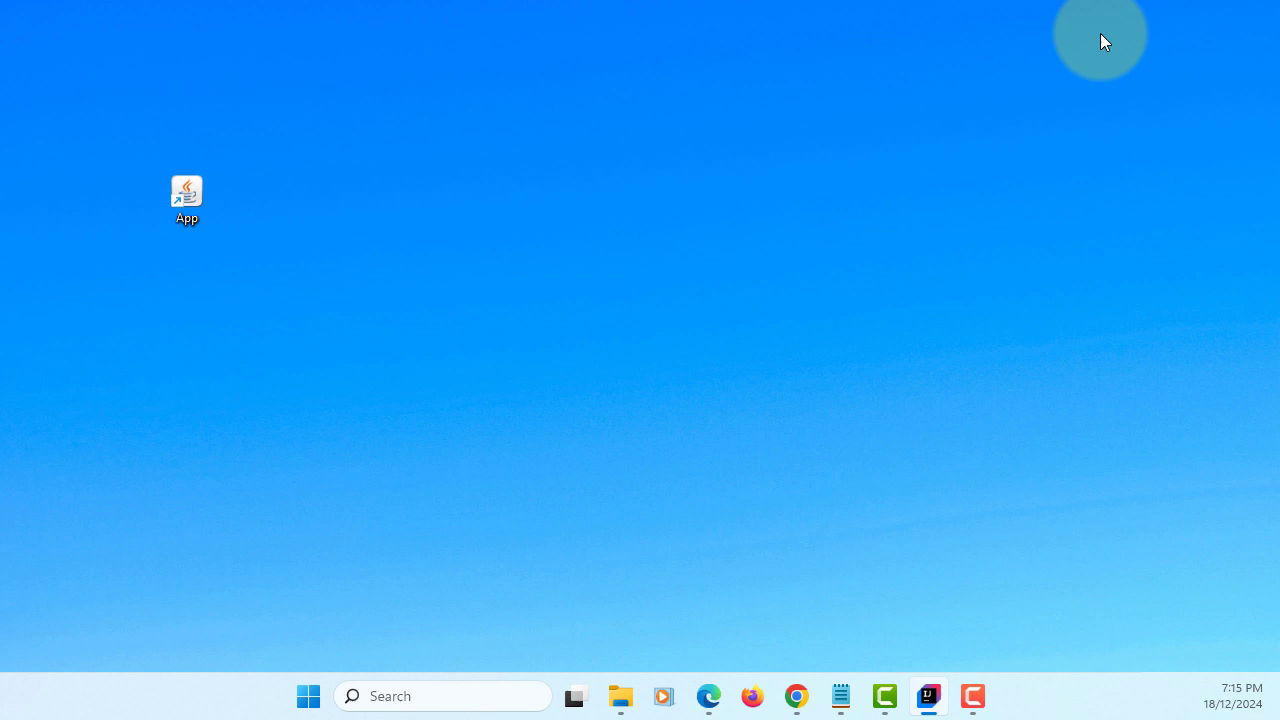
left_click(186, 192)
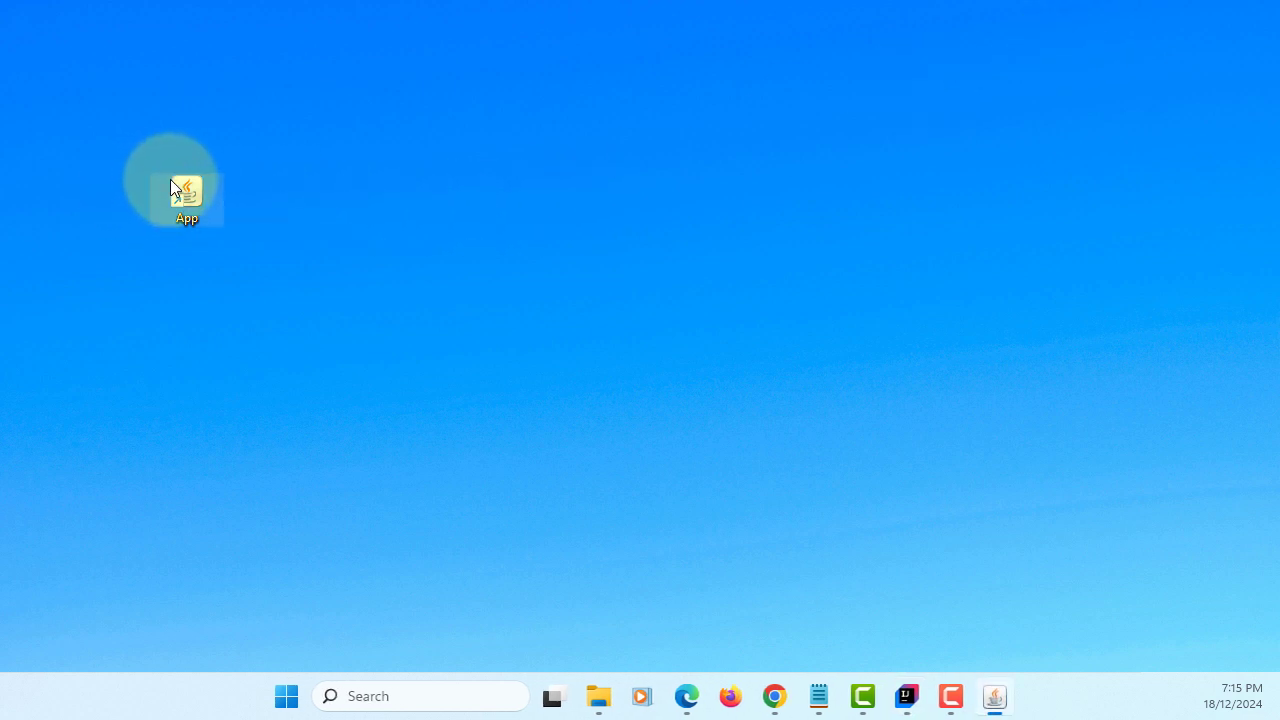
double_click(186, 190)
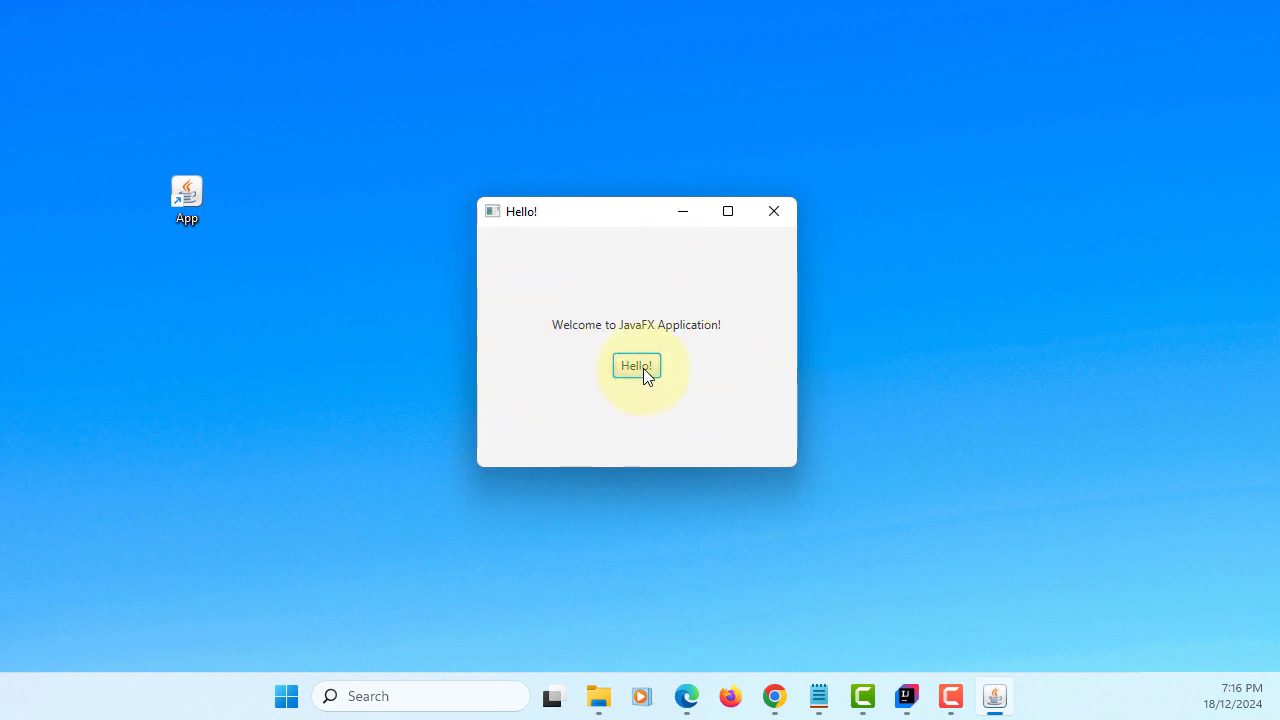
left_click(772, 212)
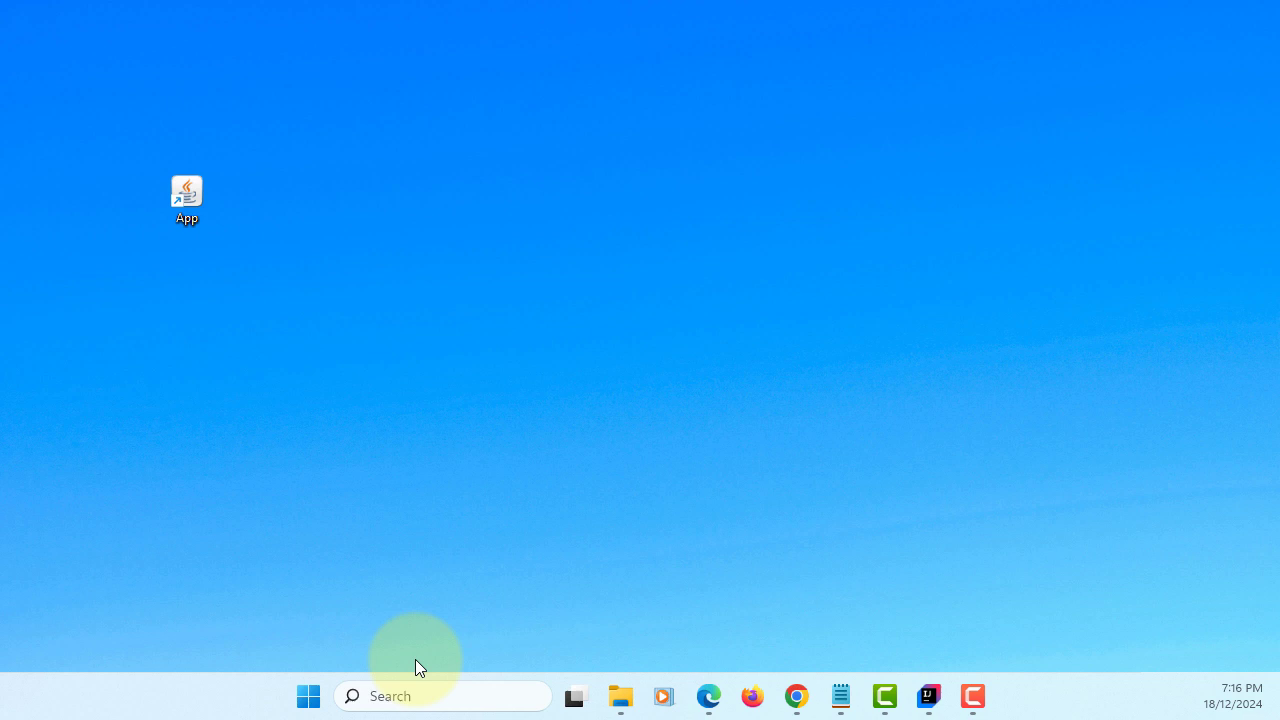
- Reach Apps & features in Windows Settings from the Start menu
left_click(308, 696)
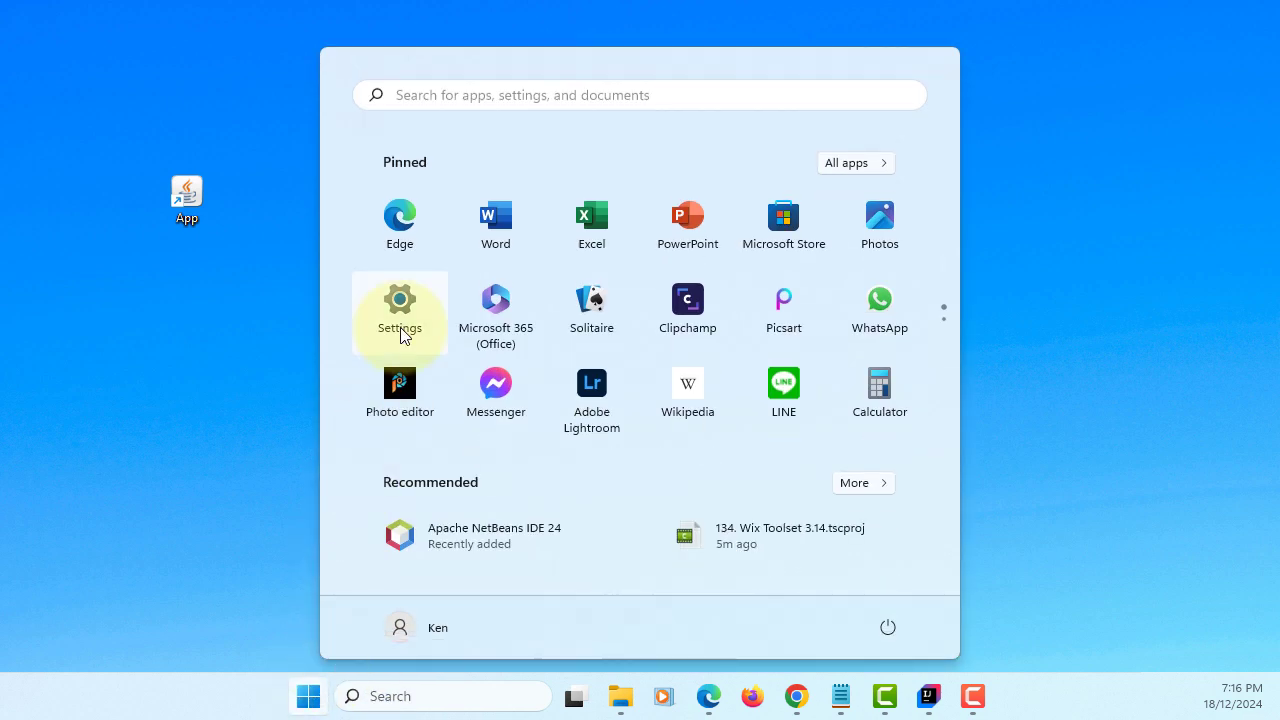
left_click(400, 304)
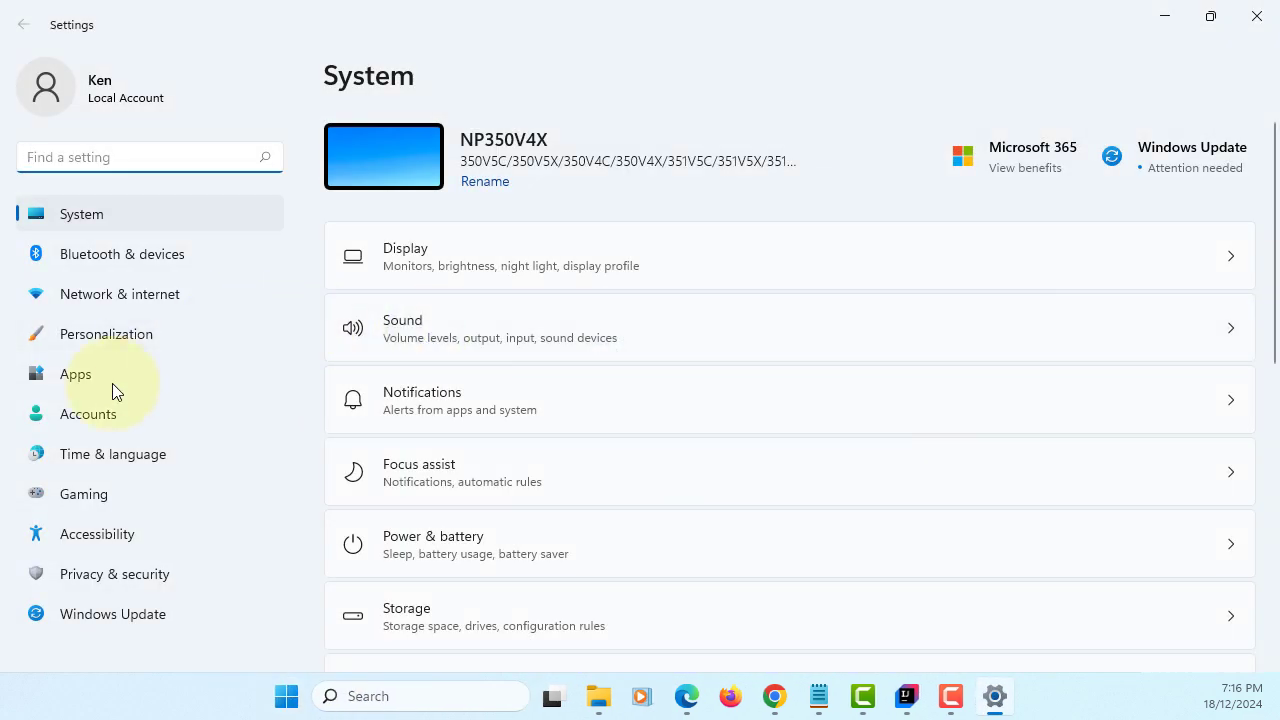
left_click(76, 374)
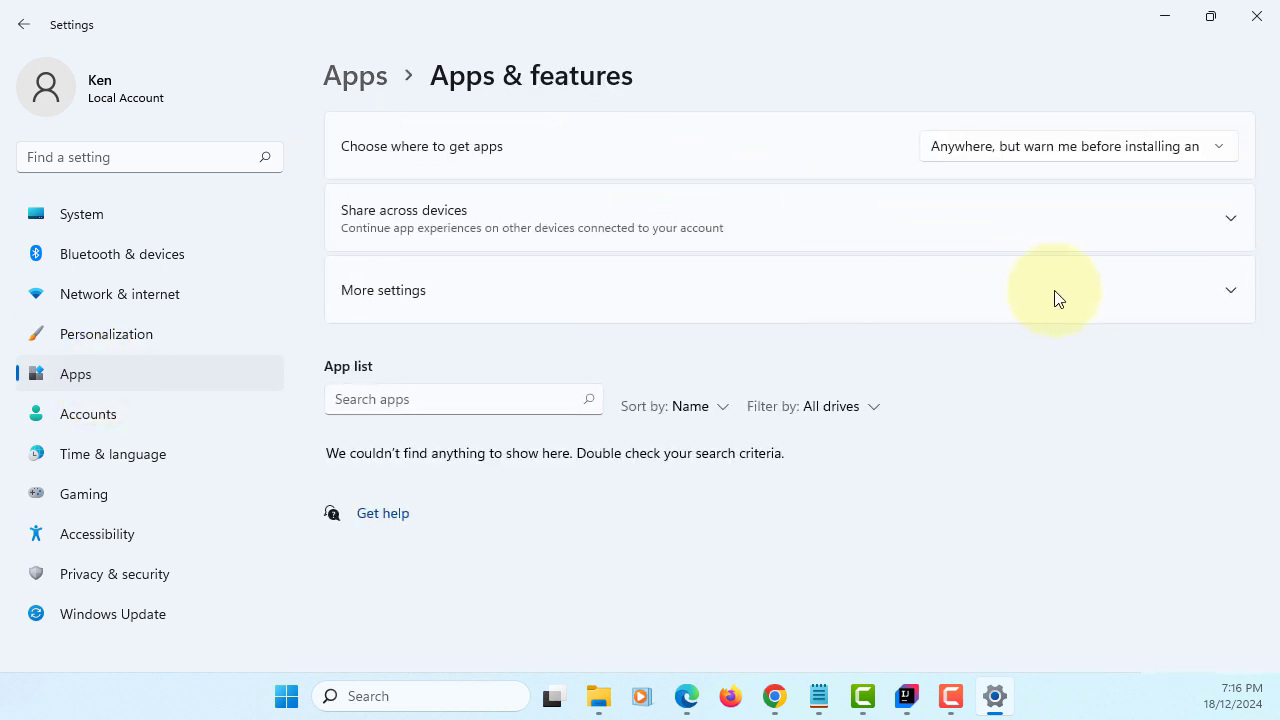
- Locate the App 1.0 entry in the installed apps list and uninstall it from its options menu
scroll("down", 3)
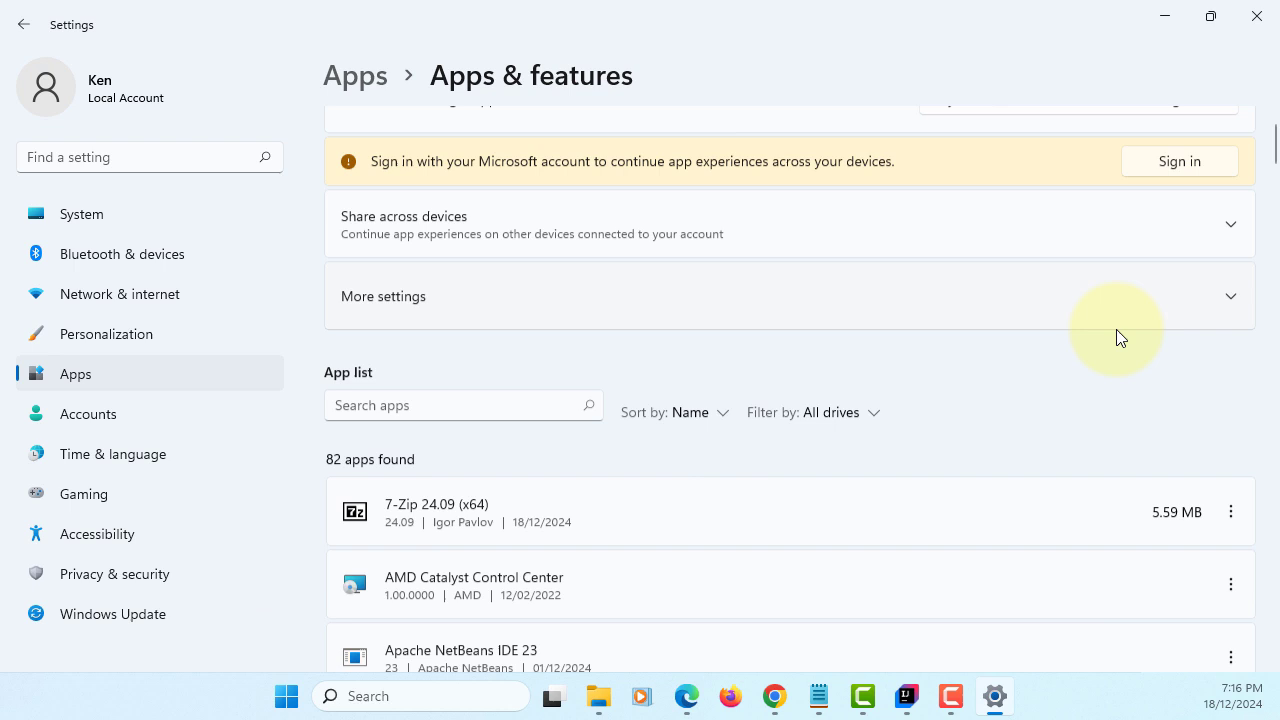
scroll("down", 3)
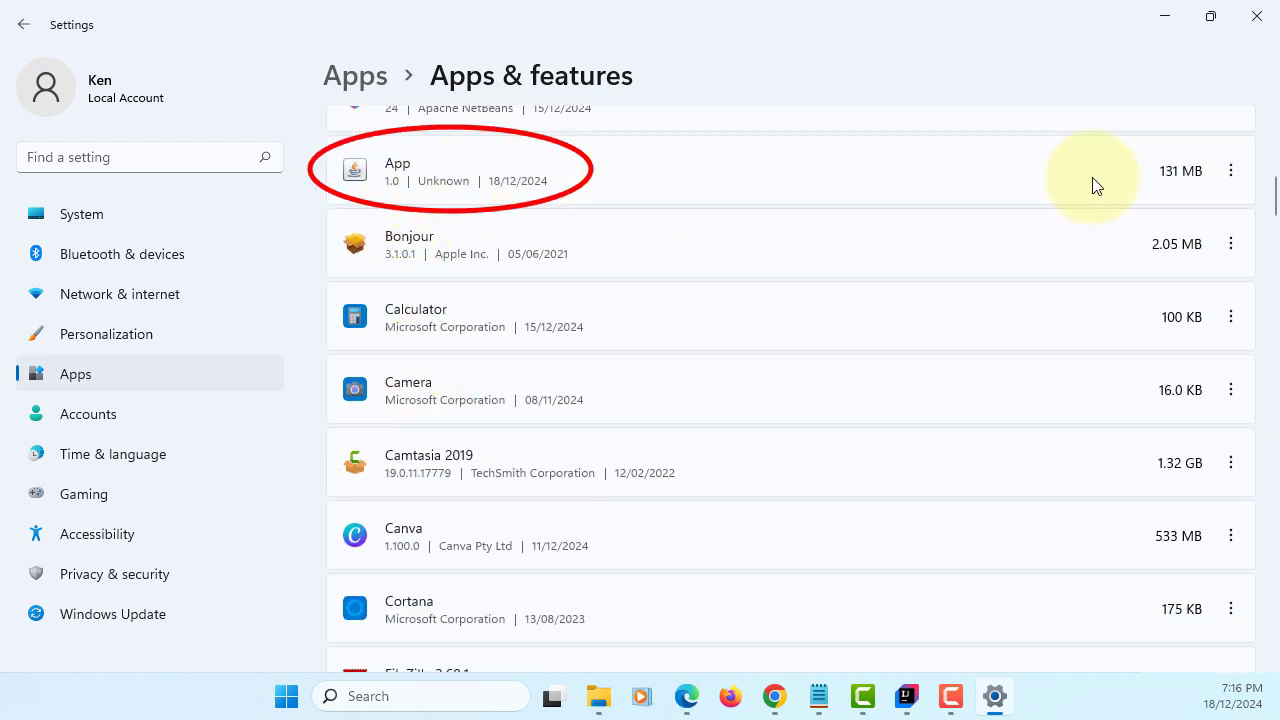
left_click(1232, 170)
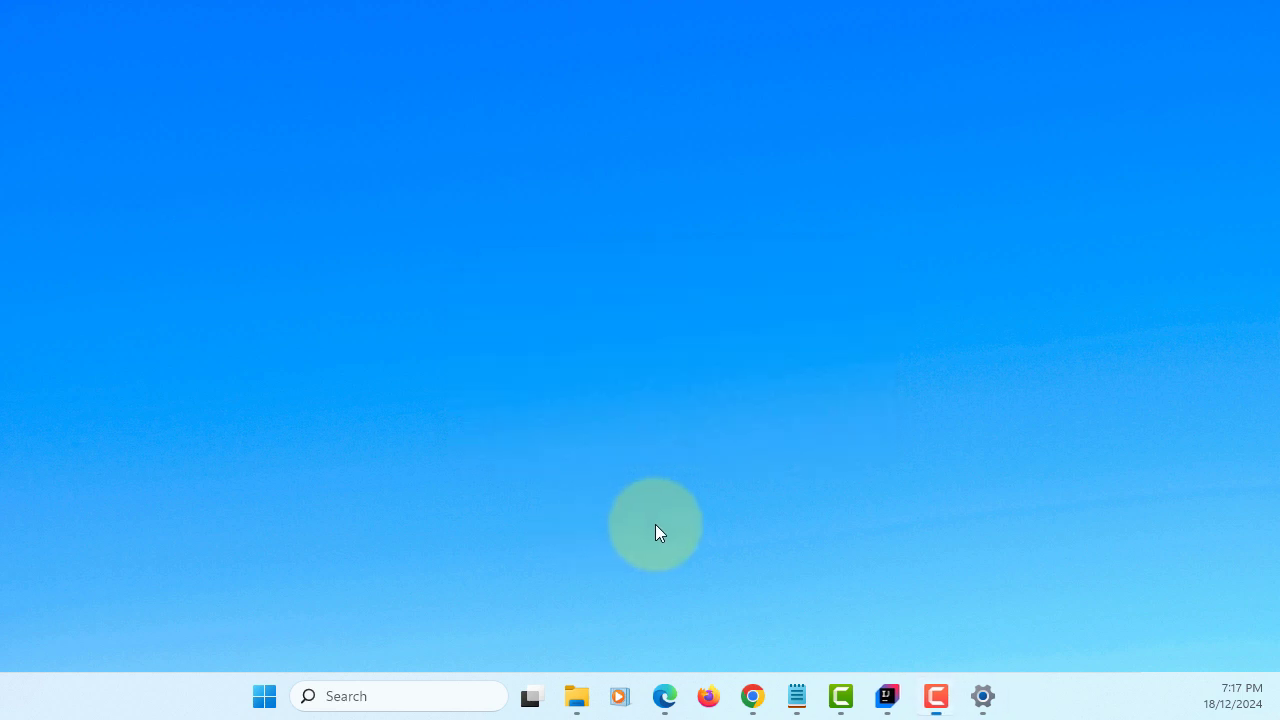
- Bring the IntelliJ IDEA demo project with its jpackage terminal output back to the front
left_click(982, 696)
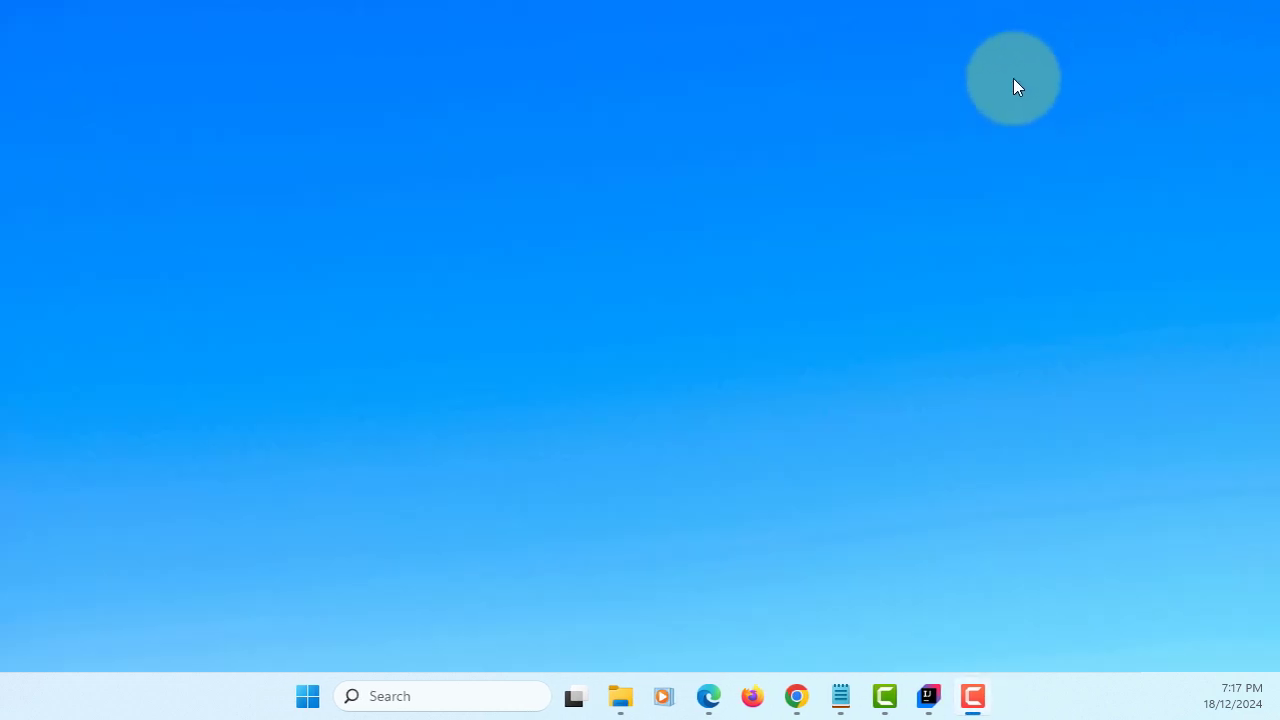
left_click(928, 696)
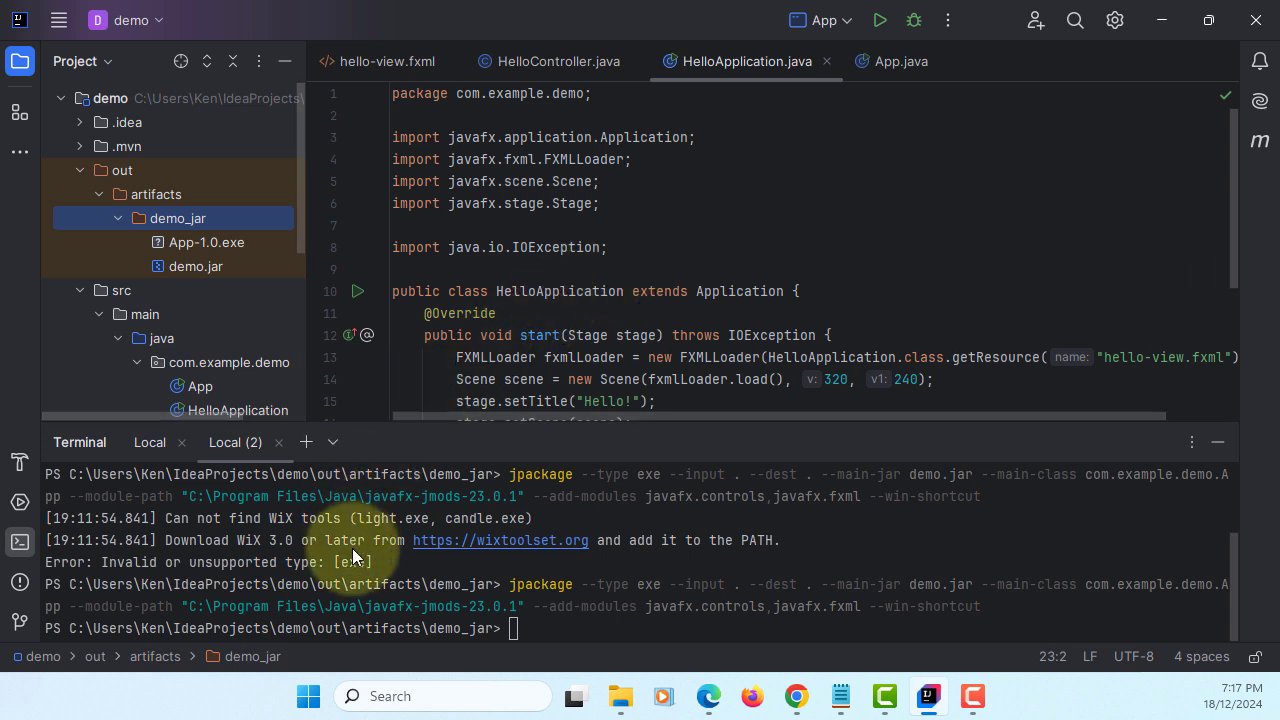
mouse_move(388, 568)
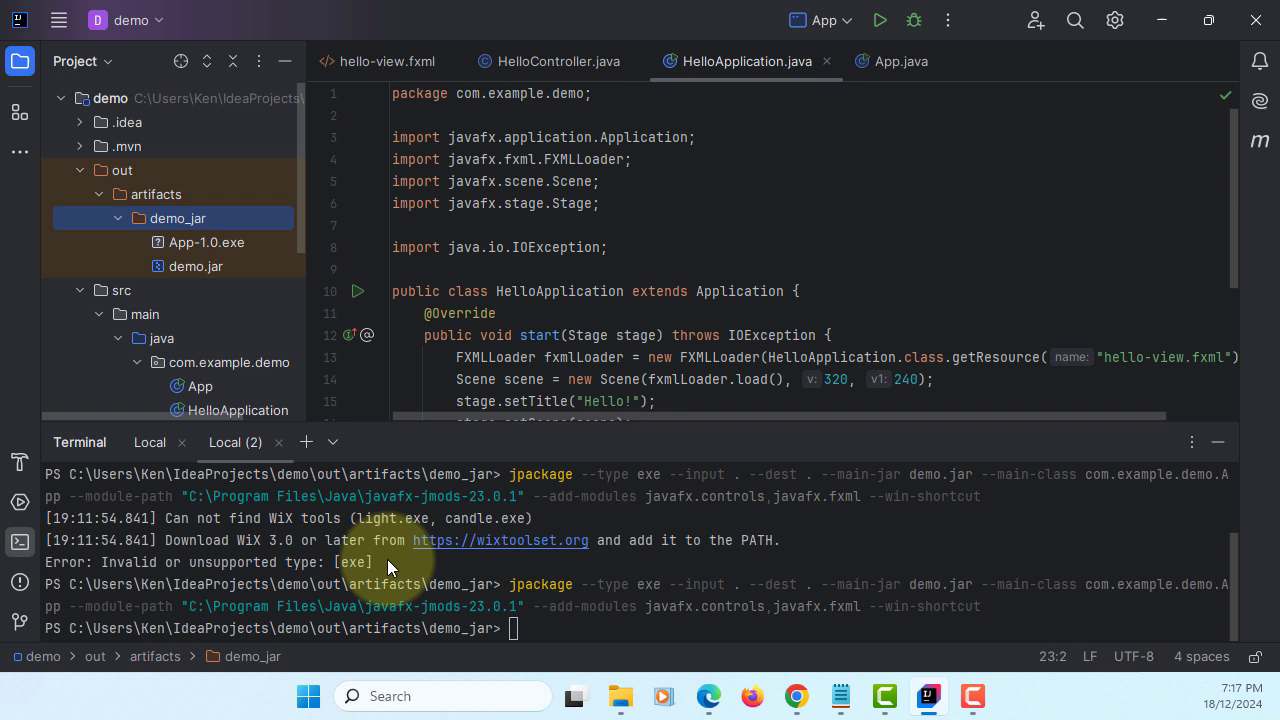